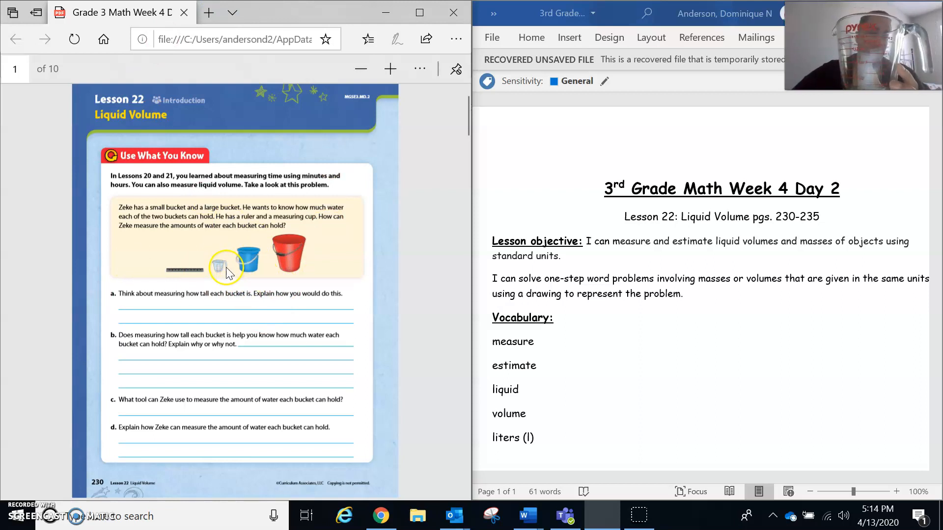
pyautogui.moveTo(161, 288)
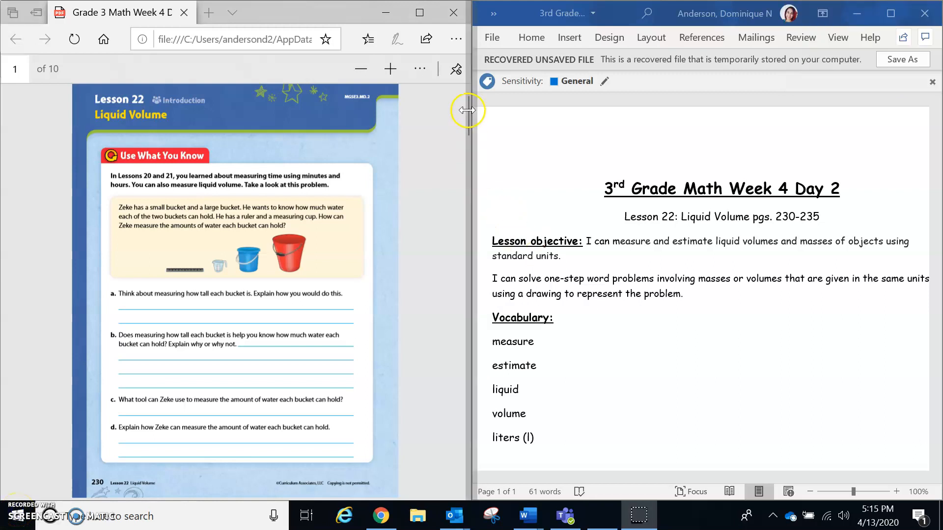
# Scroll down to the lesson subtitle line listing the page range.
pyautogui.scroll(-3)
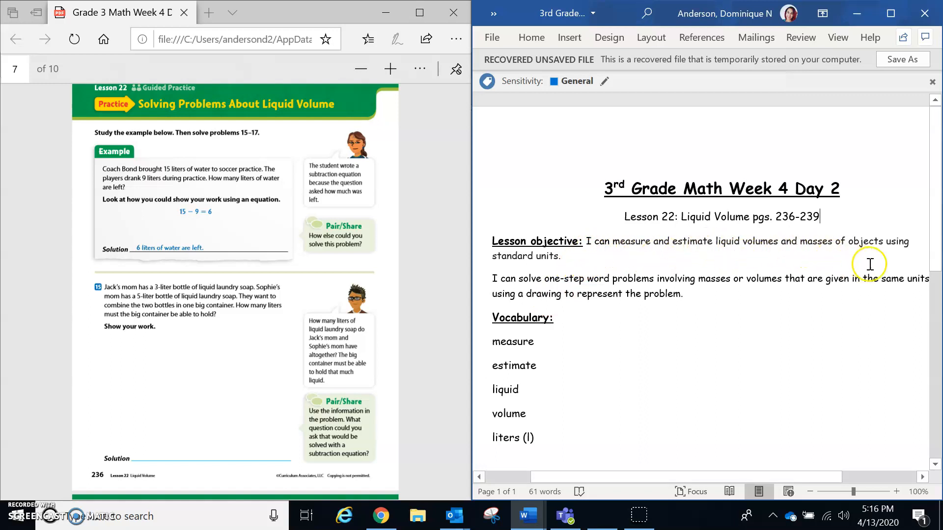
pyautogui.moveTo(566, 261)
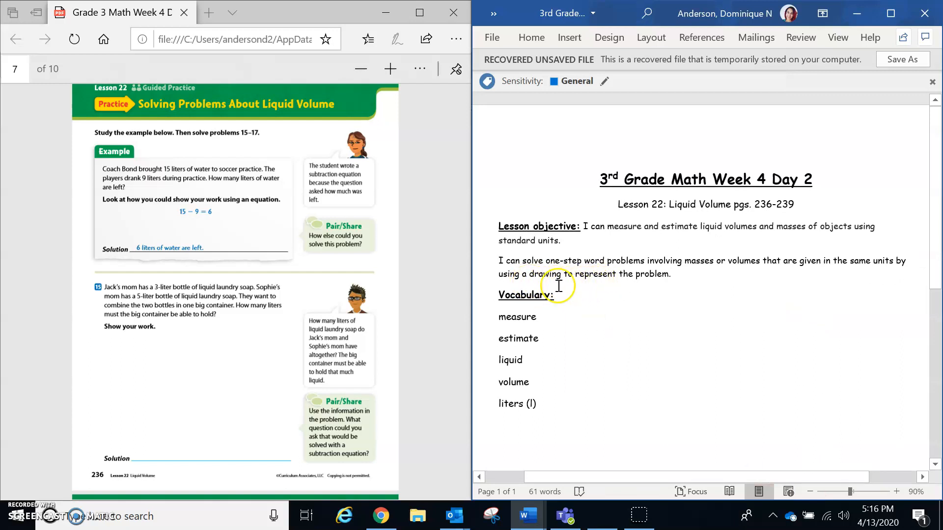
pyautogui.moveTo(854, 357)
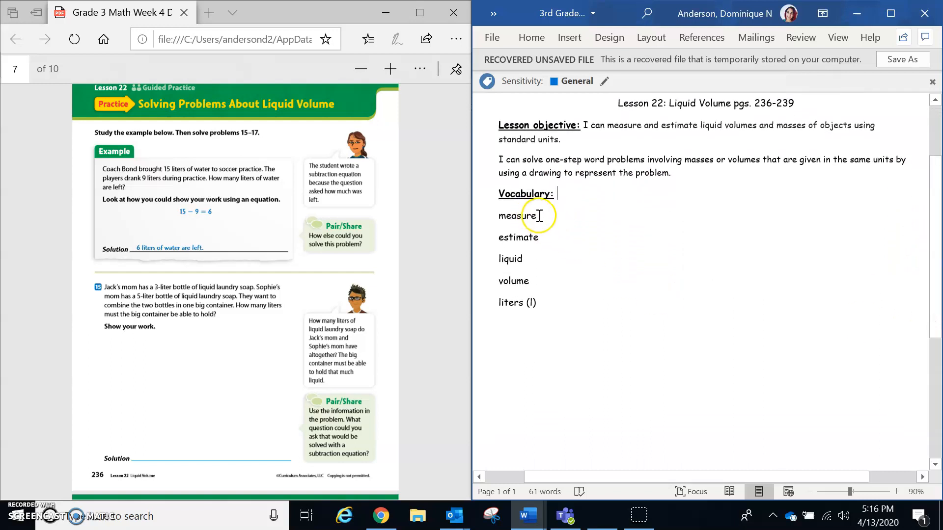
pyautogui.moveTo(570, 334)
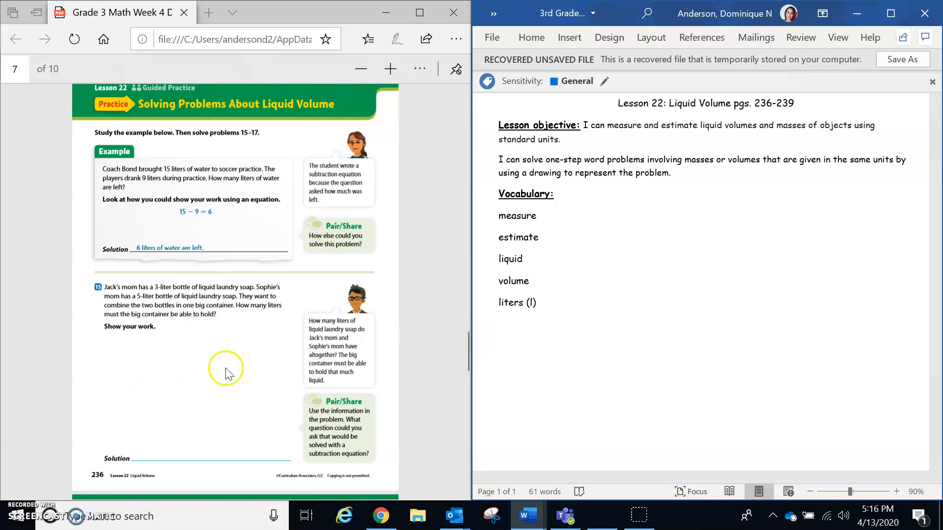
pyautogui.moveTo(289, 271)
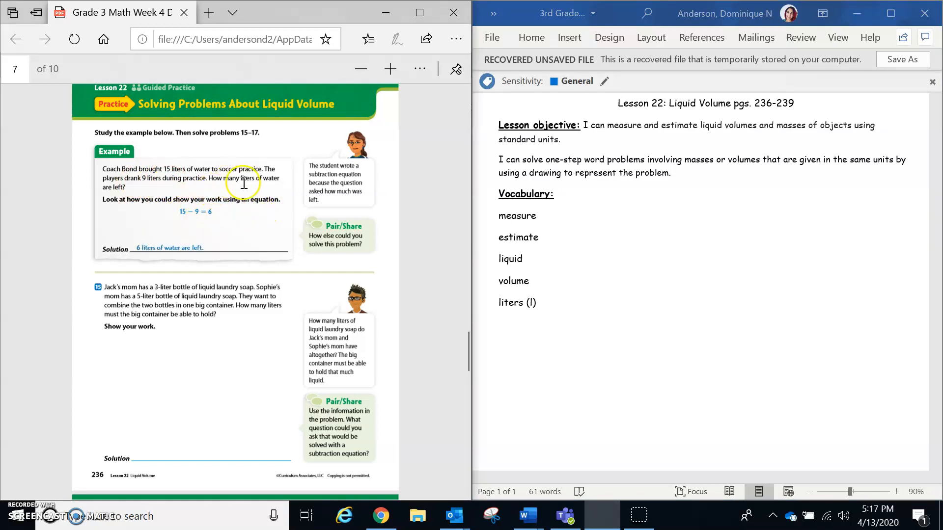
pyautogui.moveTo(194, 227)
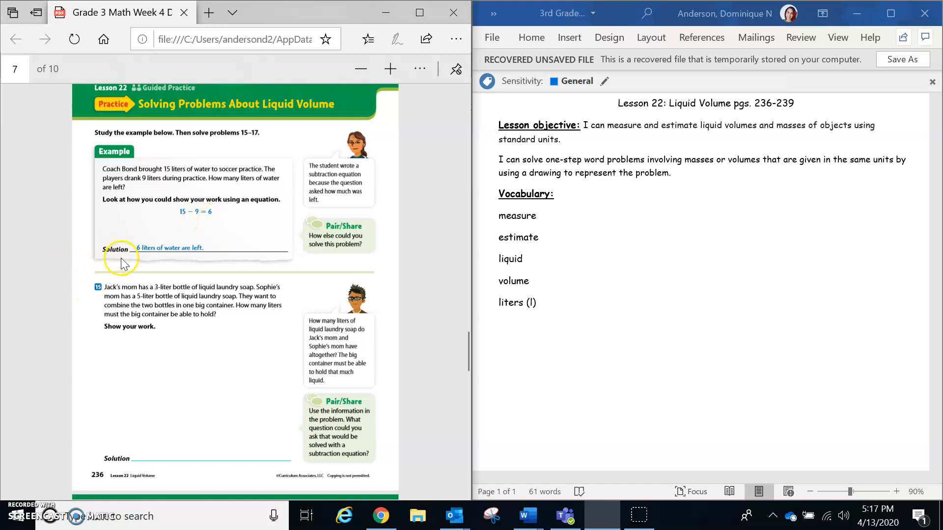
pyautogui.moveTo(202, 257)
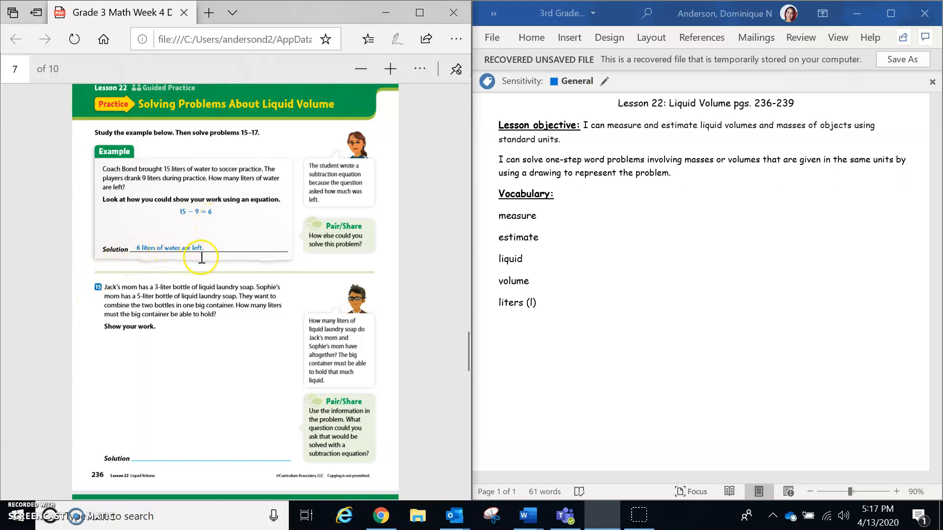
pyautogui.moveTo(201, 257); pyautogui.dragTo(148, 248)
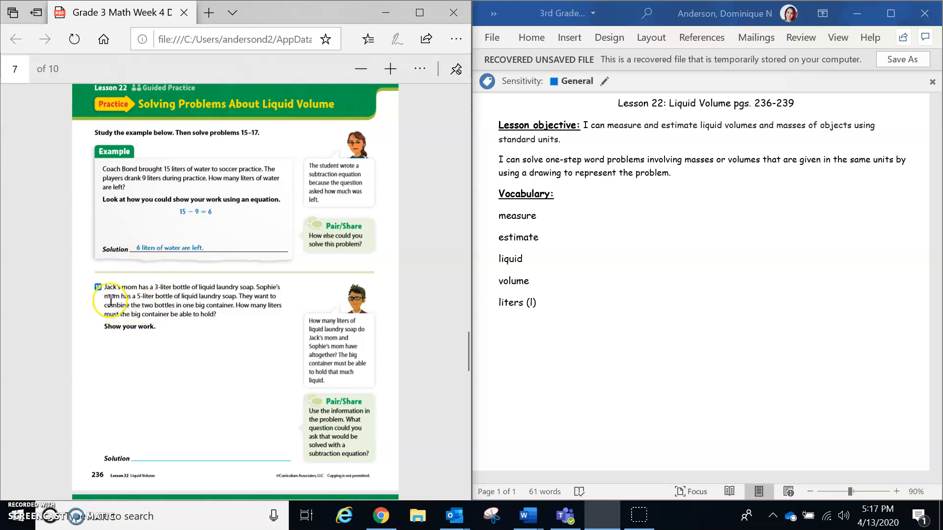
# Add problem 15 below the vocabulary list as 3 + 5 = 8.
pyautogui.click(498, 323)
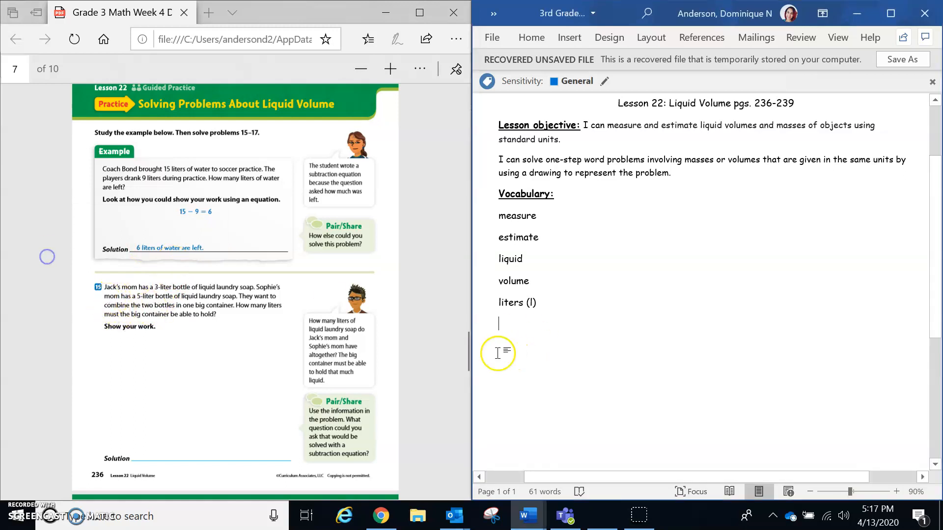
pyautogui.write('15.')
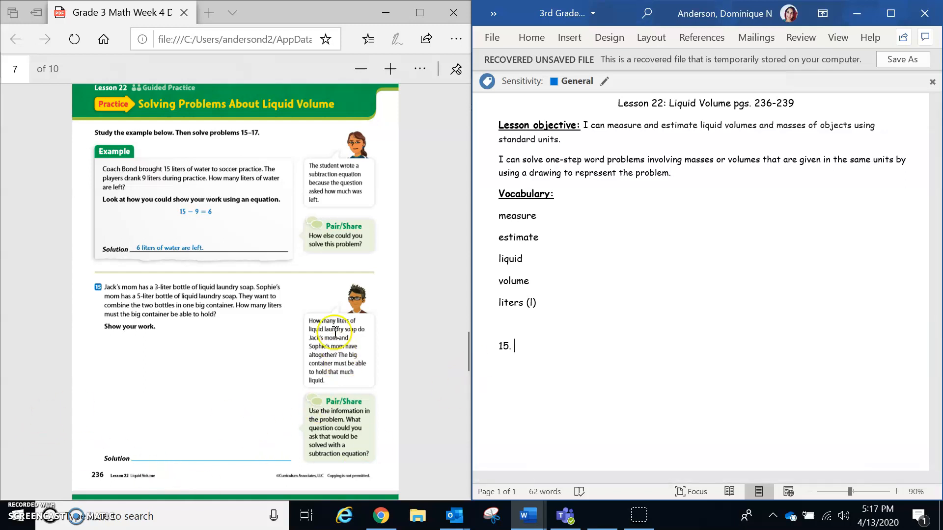
pyautogui.moveTo(356, 219)
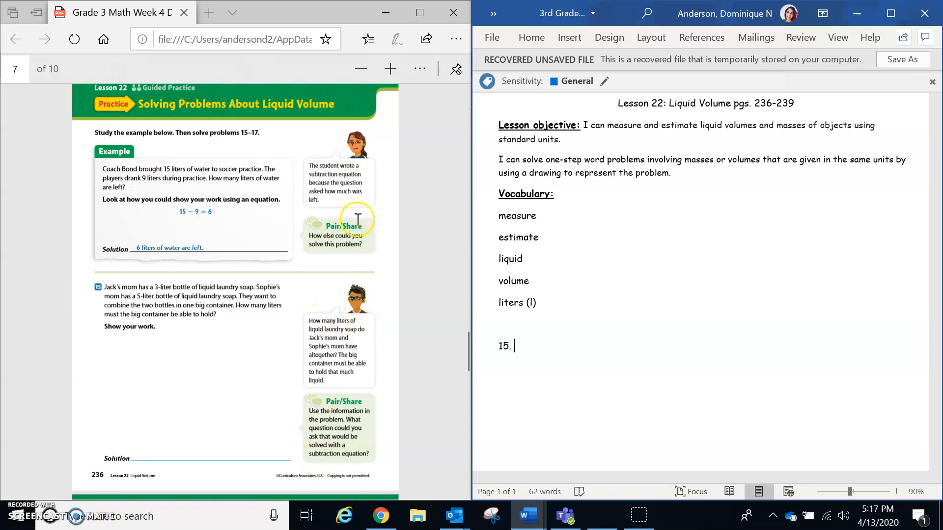
pyautogui.moveTo(342, 161)
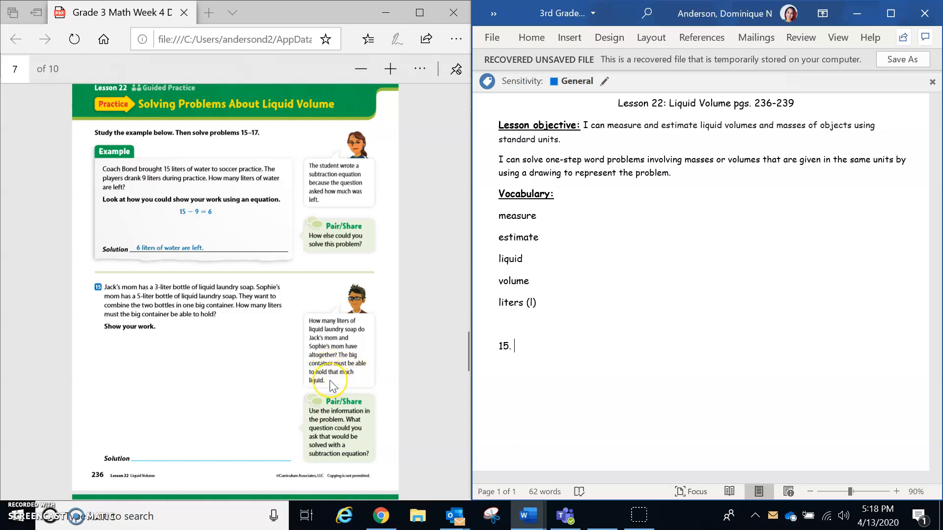
pyautogui.moveTo(243, 402)
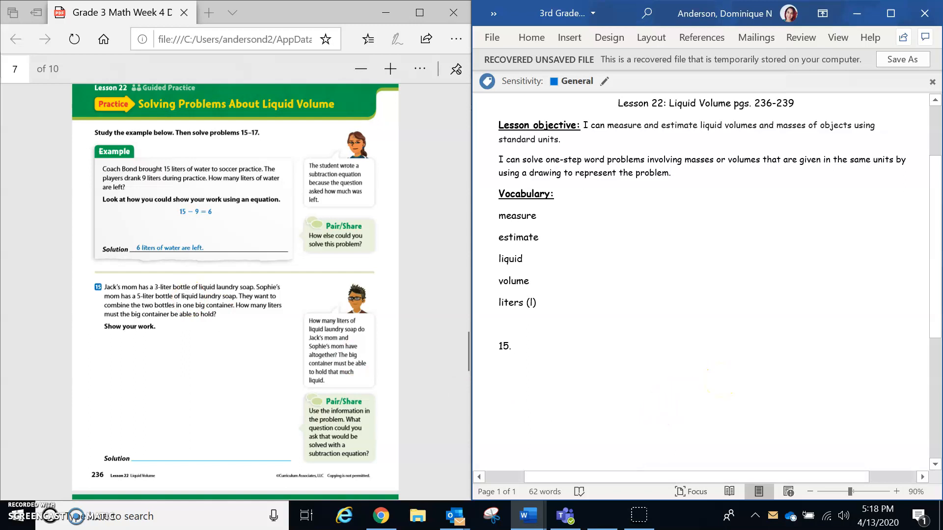
pyautogui.write('3')
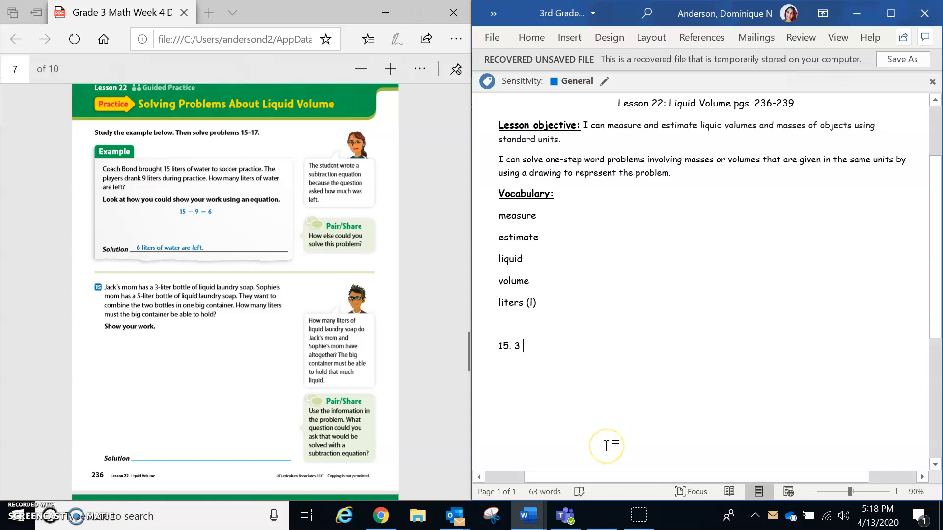
pyautogui.write('+')
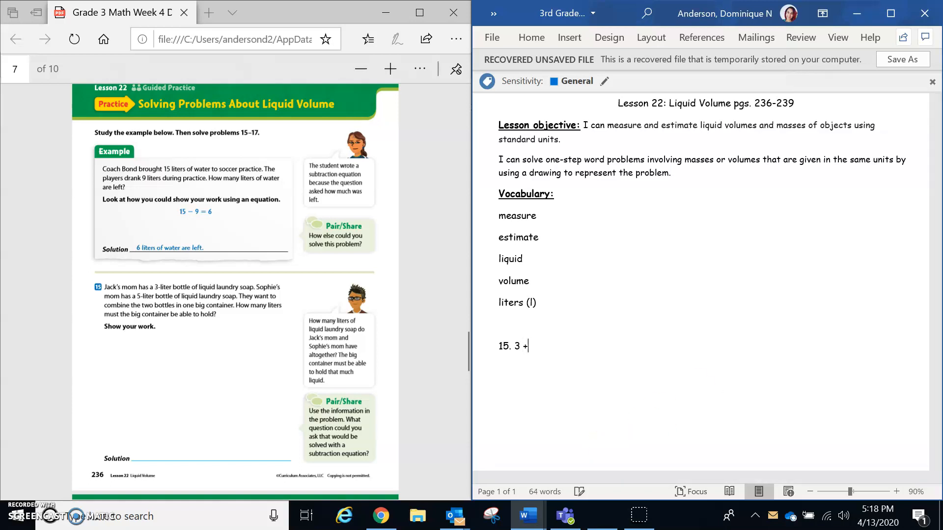
pyautogui.write('5')
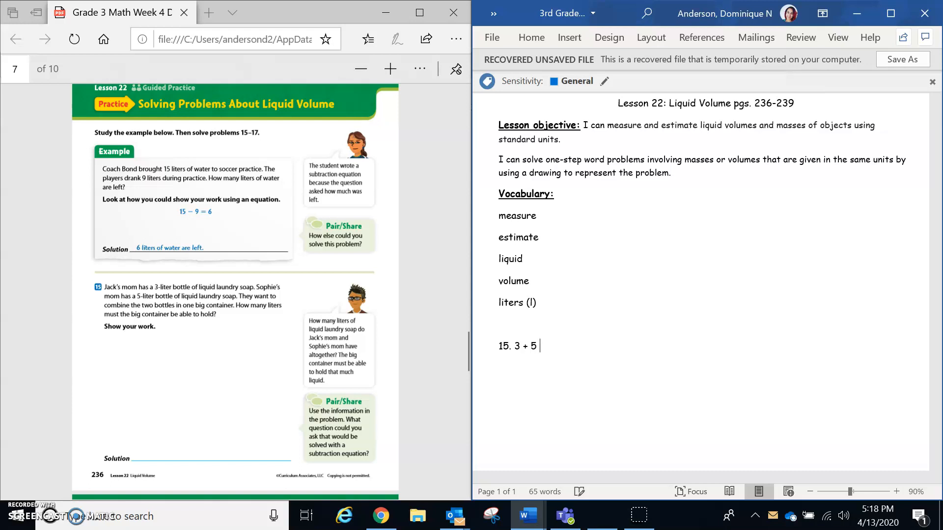
pyautogui.write('=')
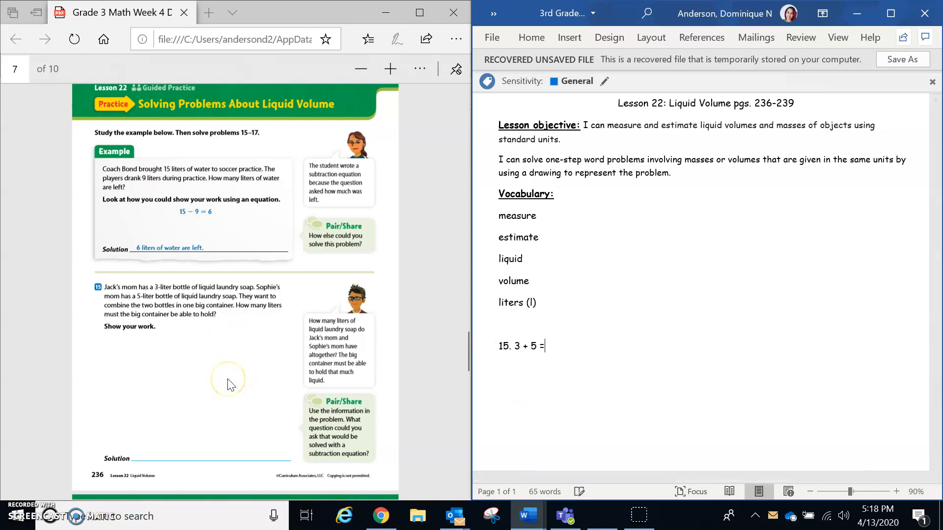
pyautogui.write('8')
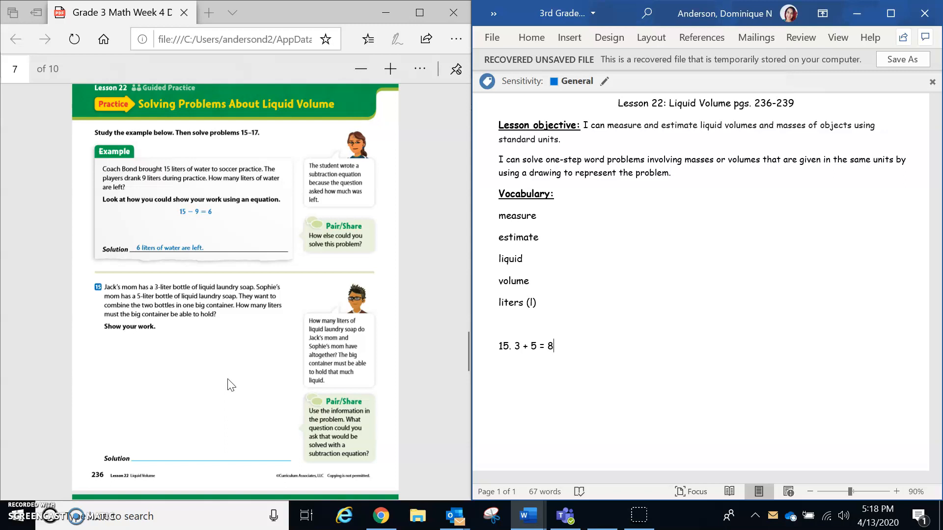
# Write the solution line: 8 liters of liquid soap.
pyautogui.write('solu')
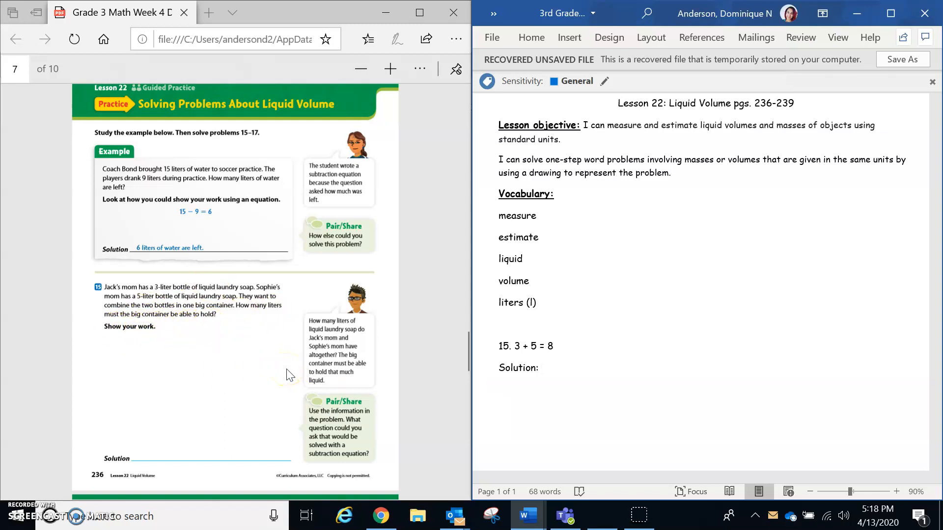
pyautogui.write('8 liters')
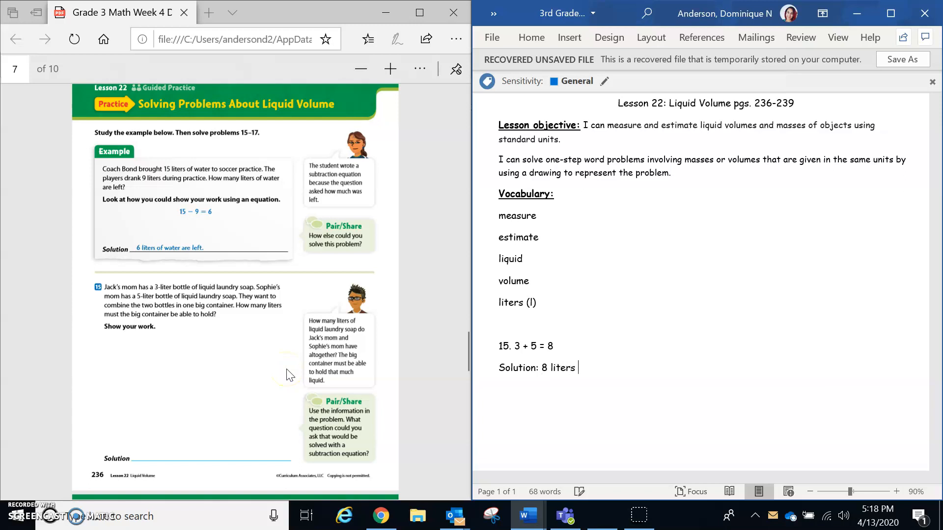
pyautogui.write('of liquid soap')
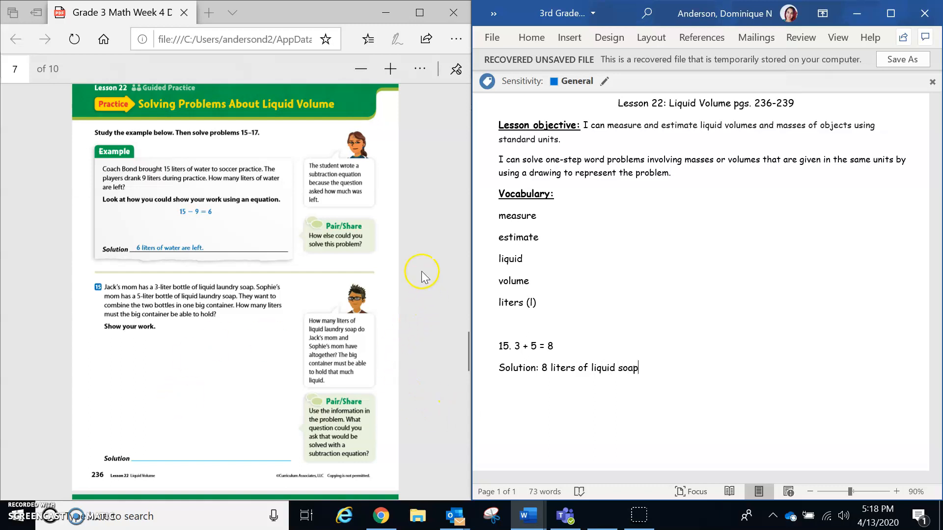
pyautogui.moveTo(460, 354)
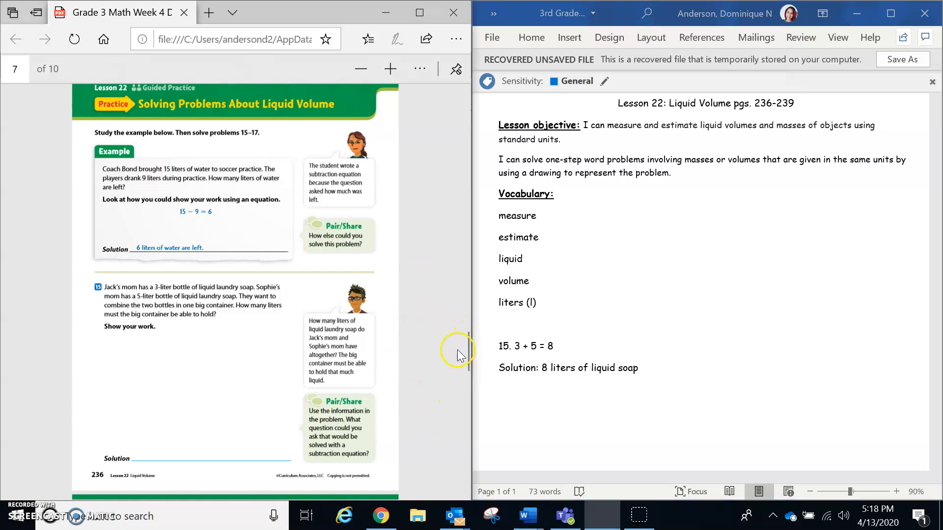
# Start a "16." entry a few lines below the problem 15 solution.
pyautogui.scroll(-3)
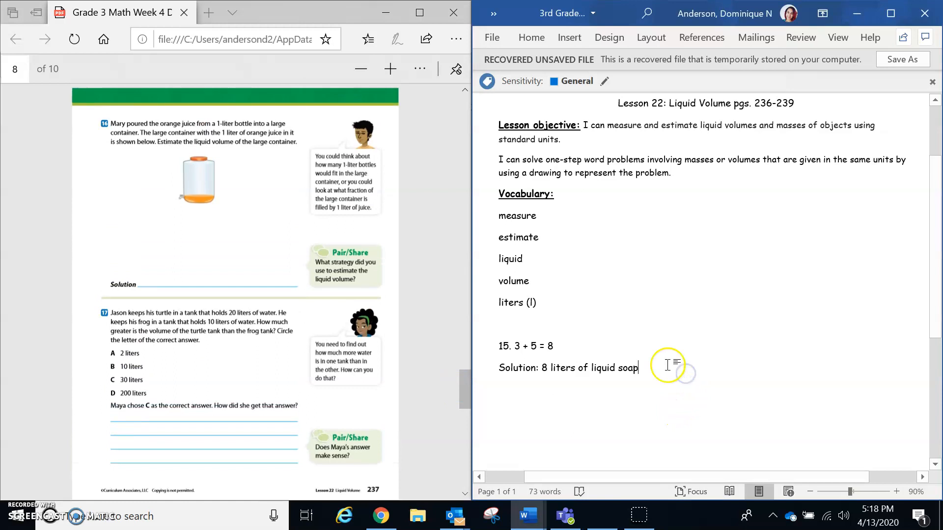
pyautogui.write('16')
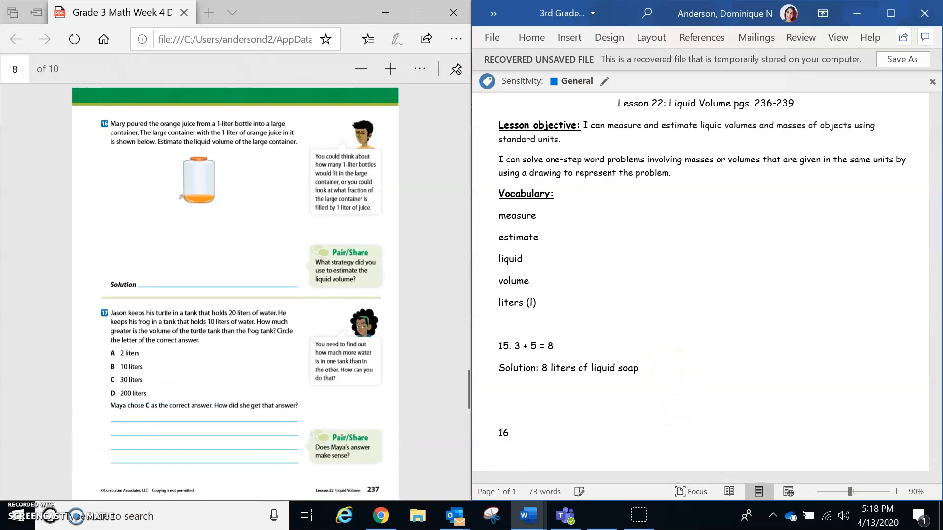
pyautogui.write('.')
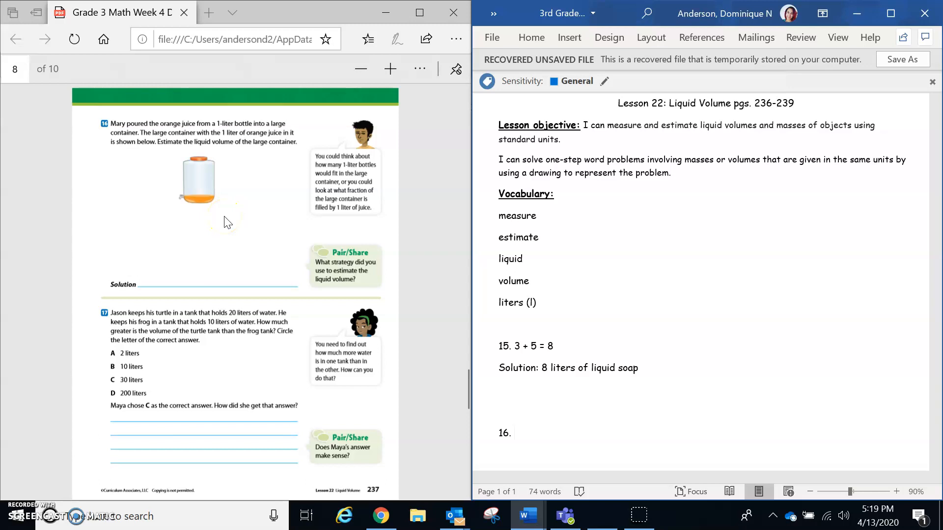
pyautogui.click(513, 434)
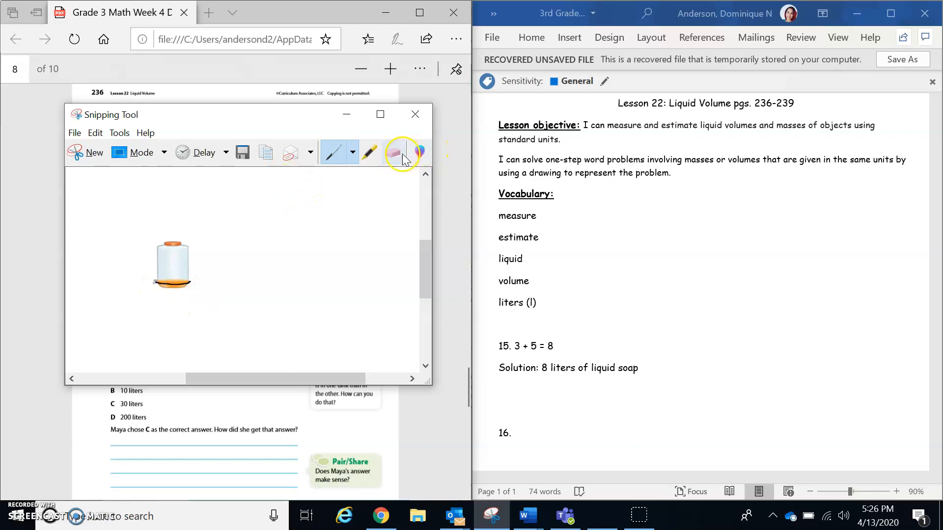
# Set the Snipping Tool pen to a fine black line via Customize.
pyautogui.click(393, 153)
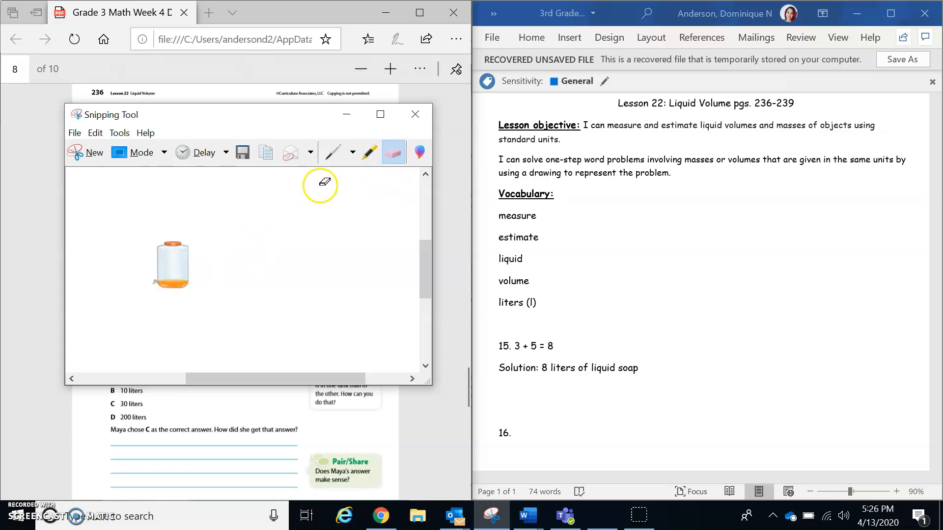
pyautogui.click(352, 152)
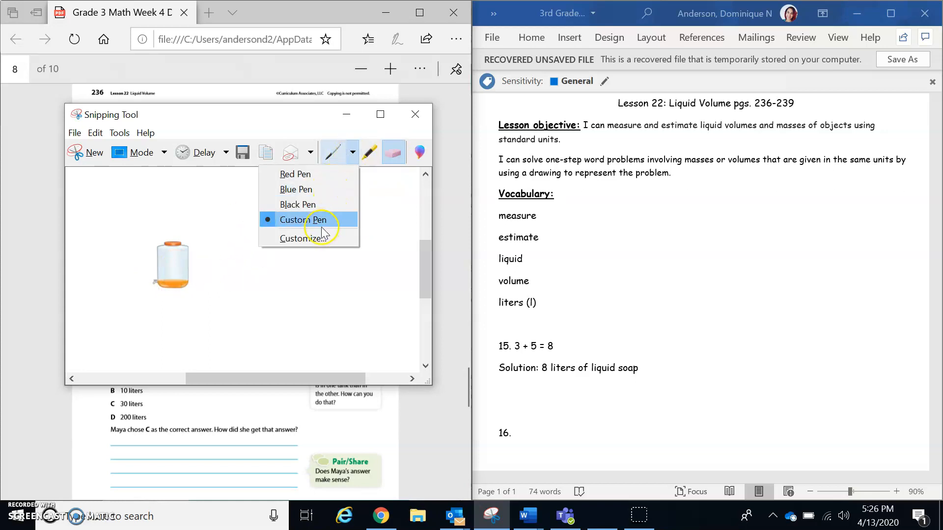
pyautogui.click(305, 238)
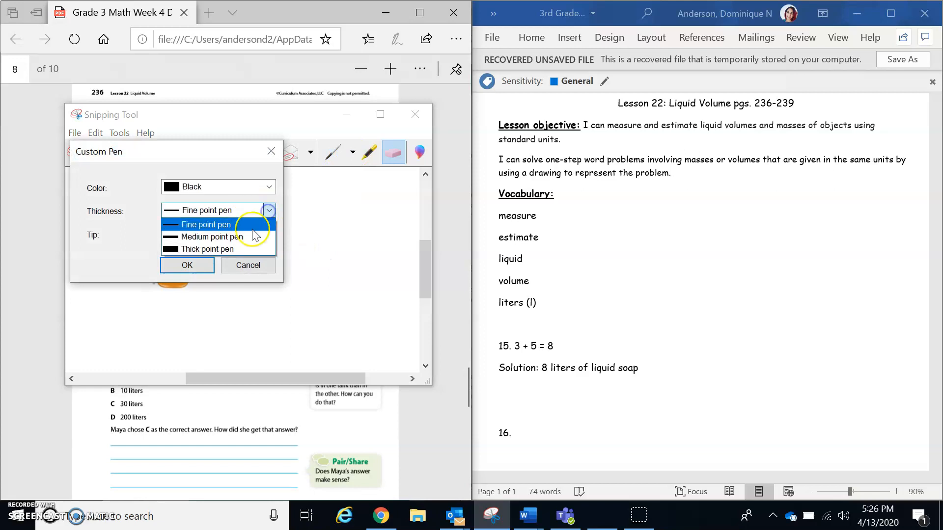
pyautogui.click(186, 265)
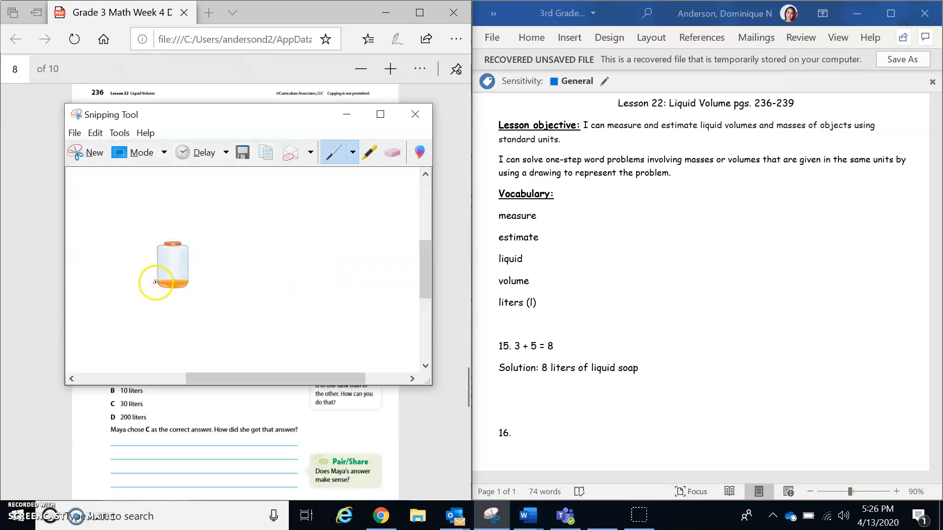
# Draw black lines across the juice container to estimate liters, then close the snip.
pyautogui.moveTo(155, 283); pyautogui.dragTo(178, 282)
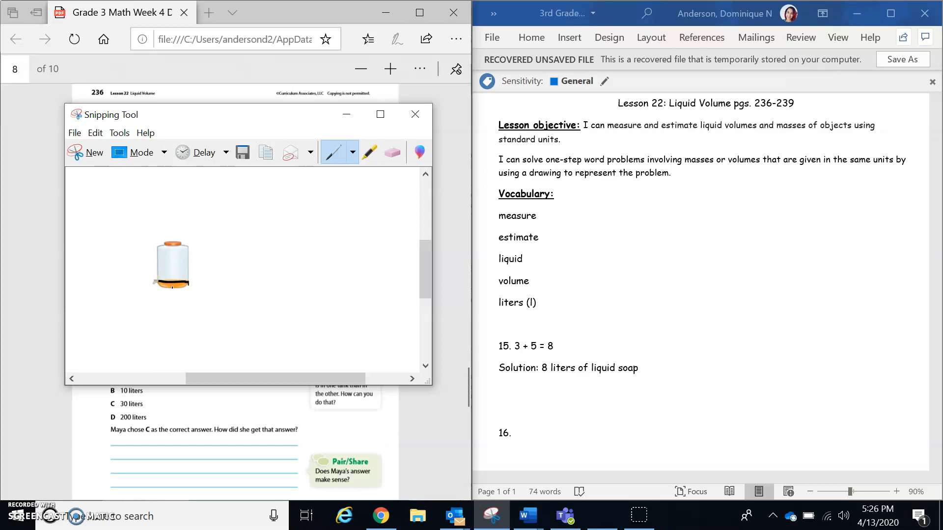
pyautogui.click(157, 278)
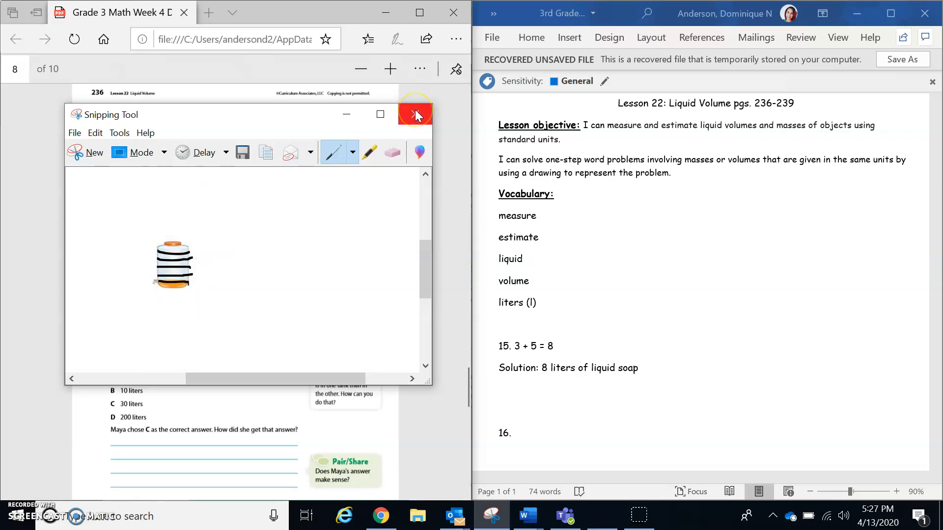
pyautogui.click(416, 114)
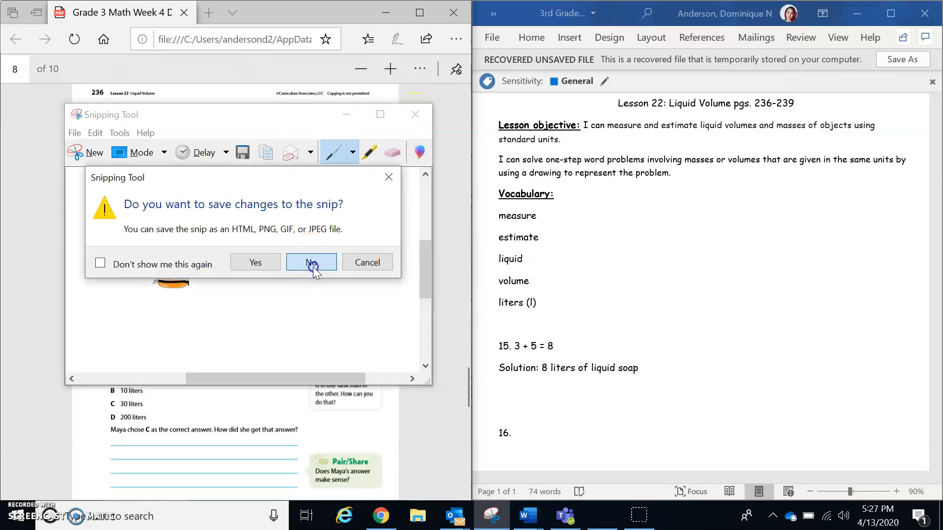
# Discard the snip unsaved and answer problem 16 with About 6 liters.
pyautogui.click(312, 263)
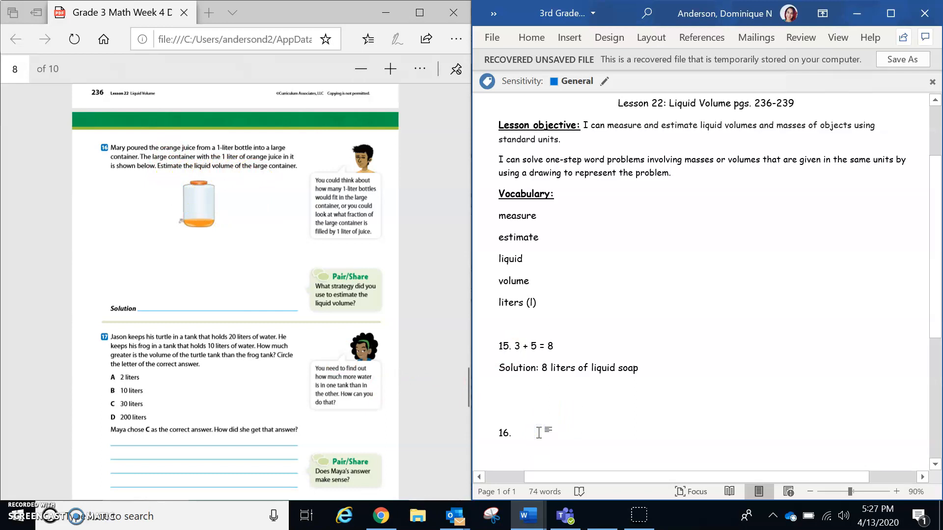
pyautogui.write('About')
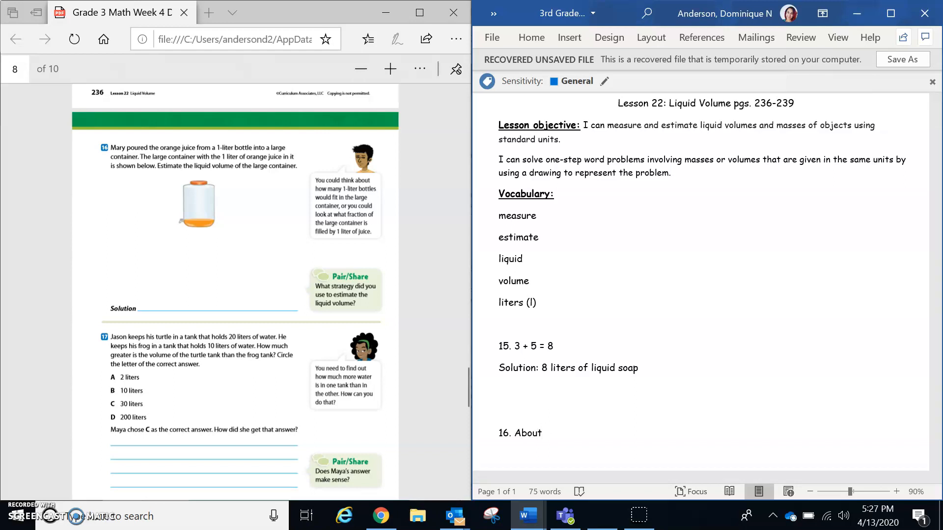
pyautogui.write('6 lit')
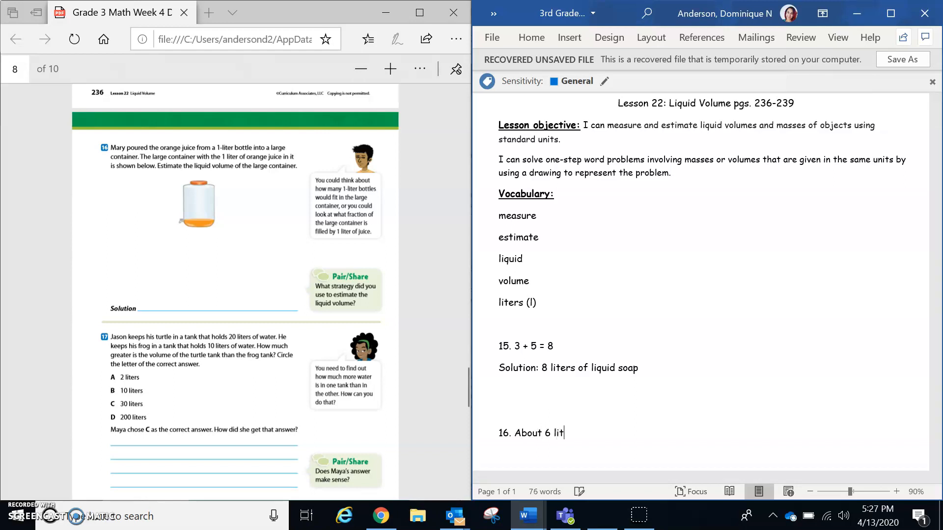
pyautogui.write('ers')
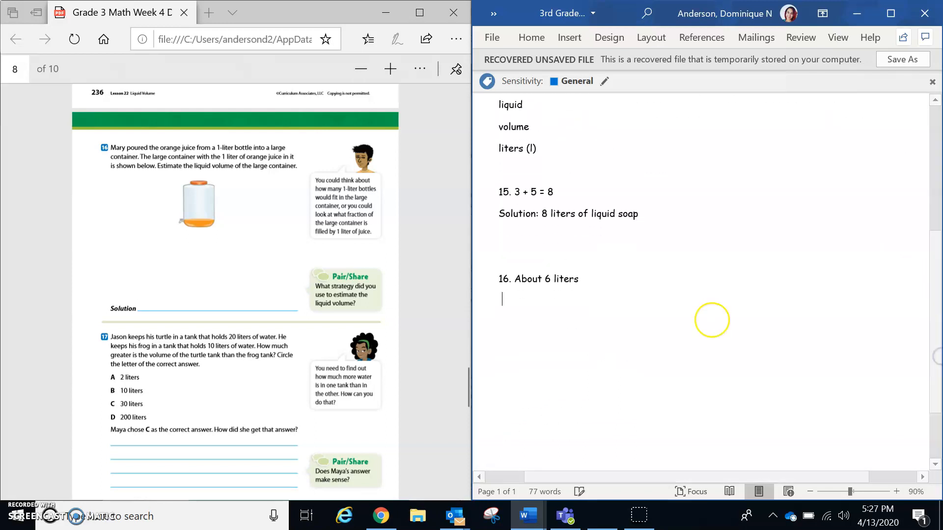
# Add problem 17 with the equation 20 -10 = 10 liters.
pyautogui.write('17.')
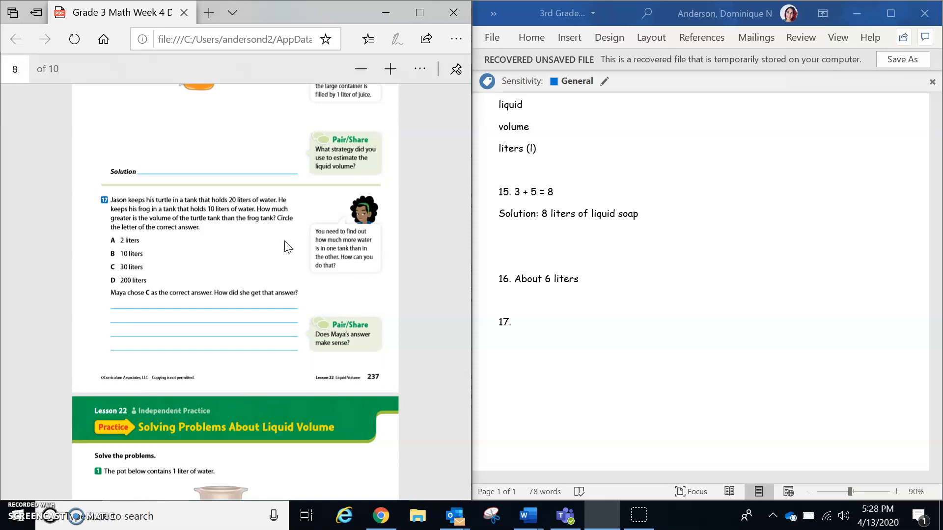
pyautogui.moveTo(588, 285)
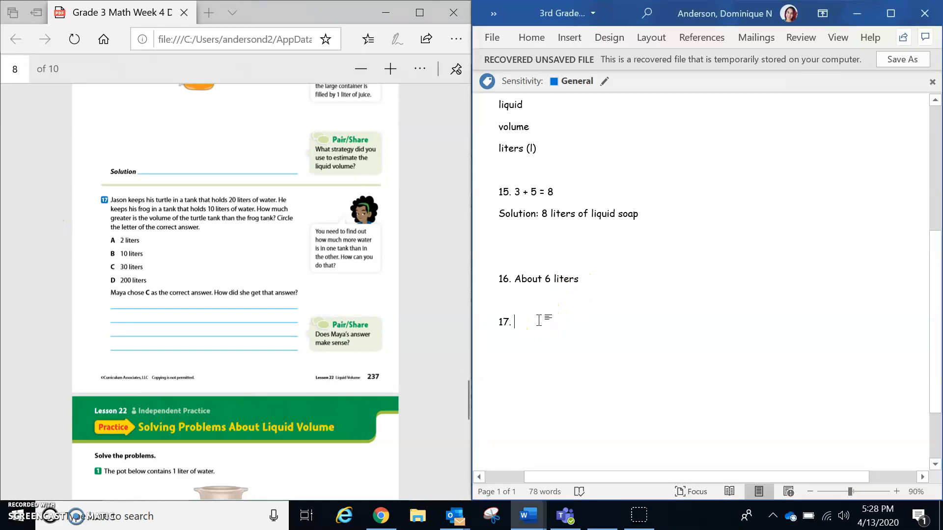
pyautogui.write('20')
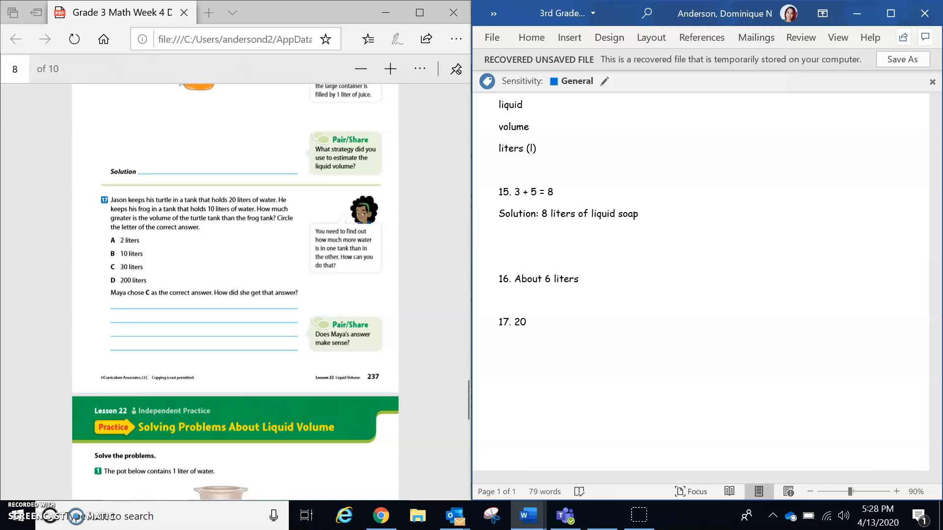
pyautogui.write('-10 =')
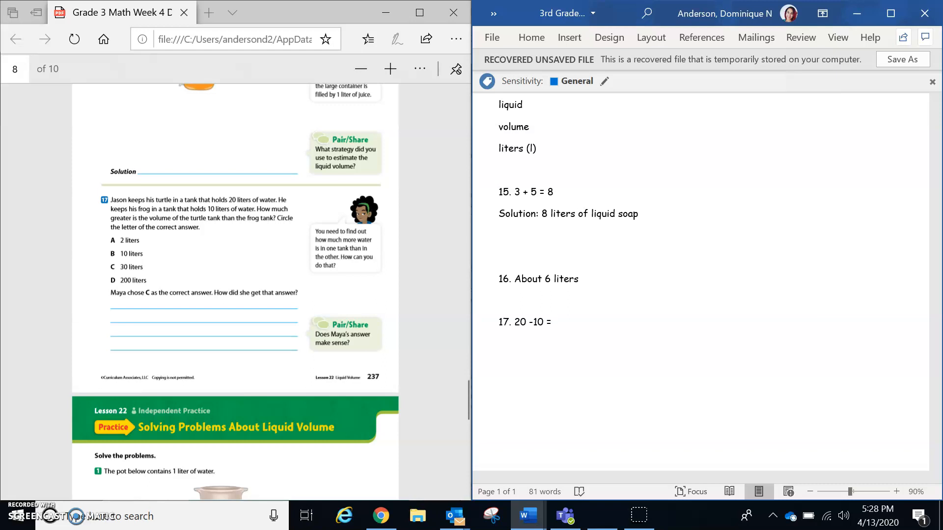
pyautogui.write('10 liters')
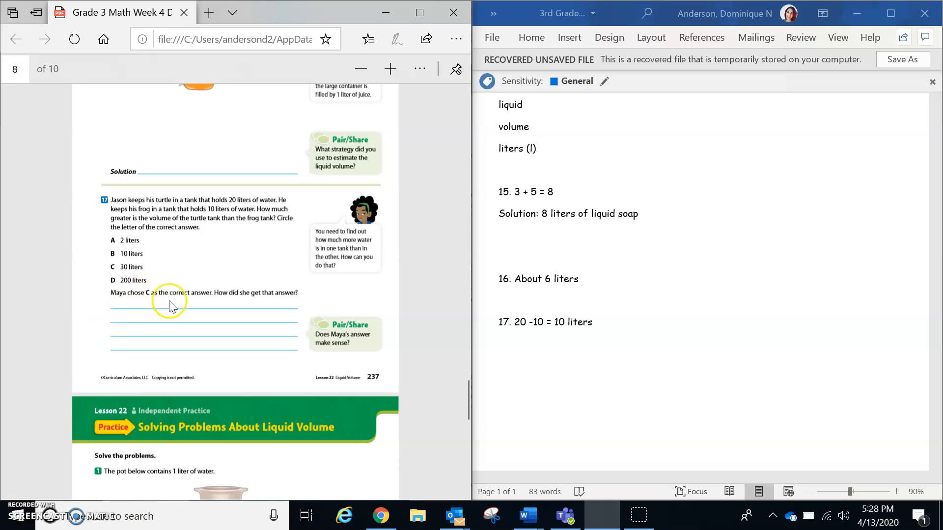
pyautogui.moveTo(194, 330)
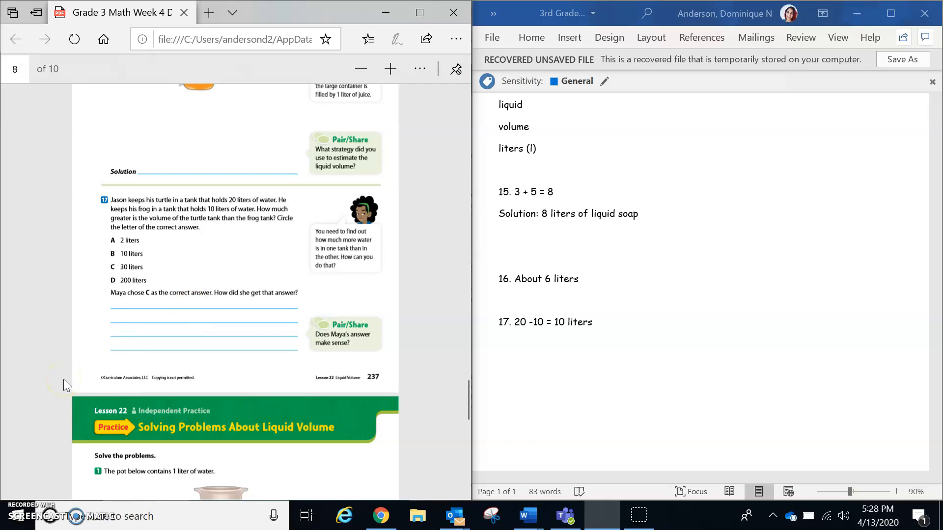
pyautogui.moveTo(65, 385)
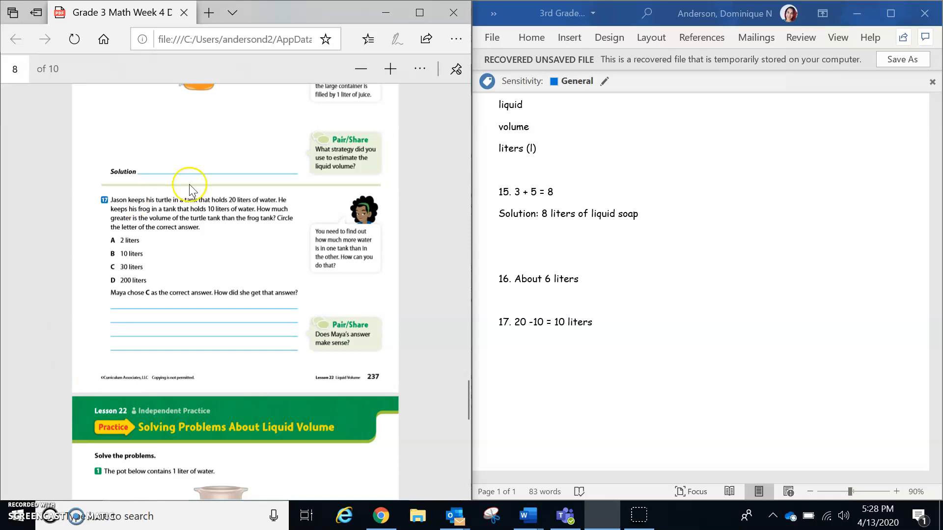
pyautogui.moveTo(390, 301)
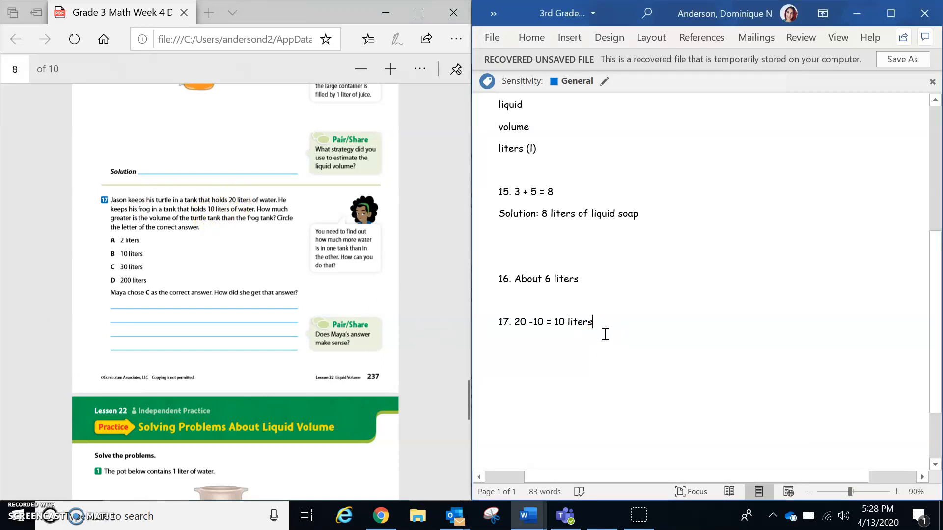
# Explain that she added 20 liters and 10 liters and got her answer of 30 liters.
pyautogui.write('She')
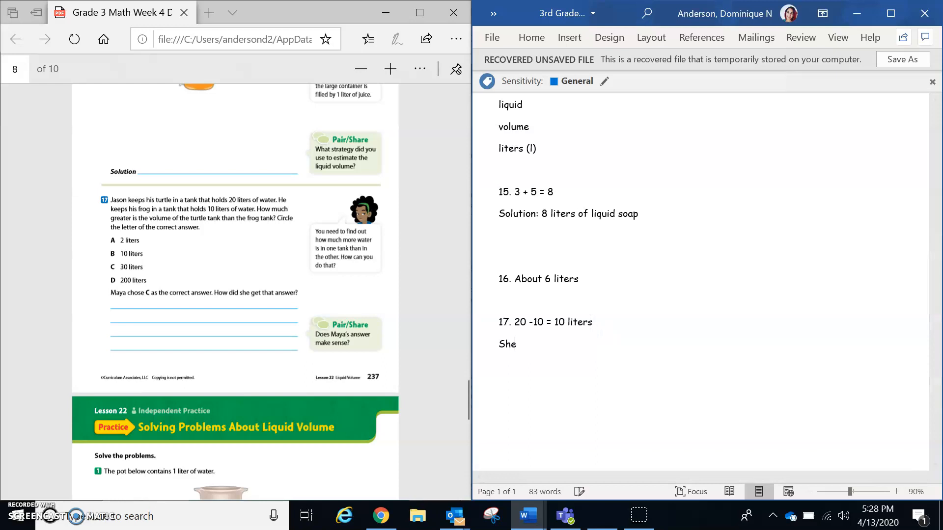
pyautogui.write('added')
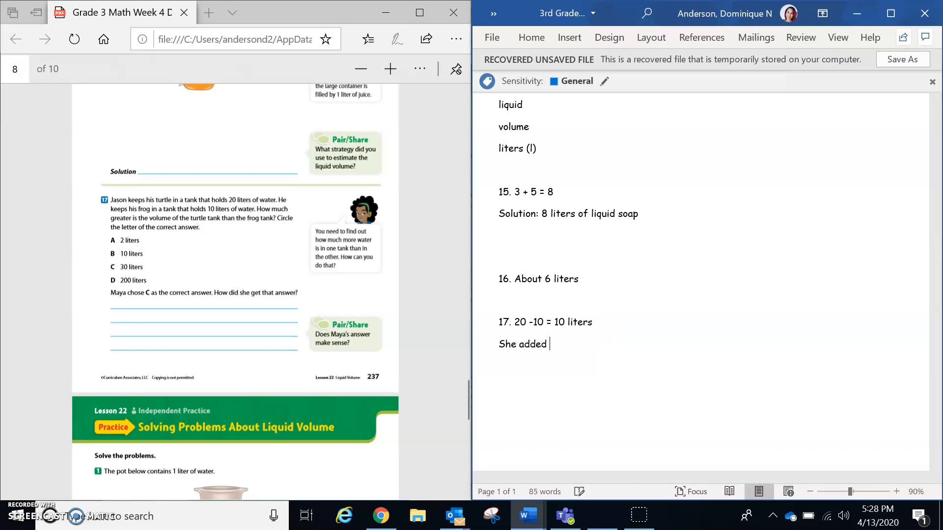
pyautogui.write('20 liters')
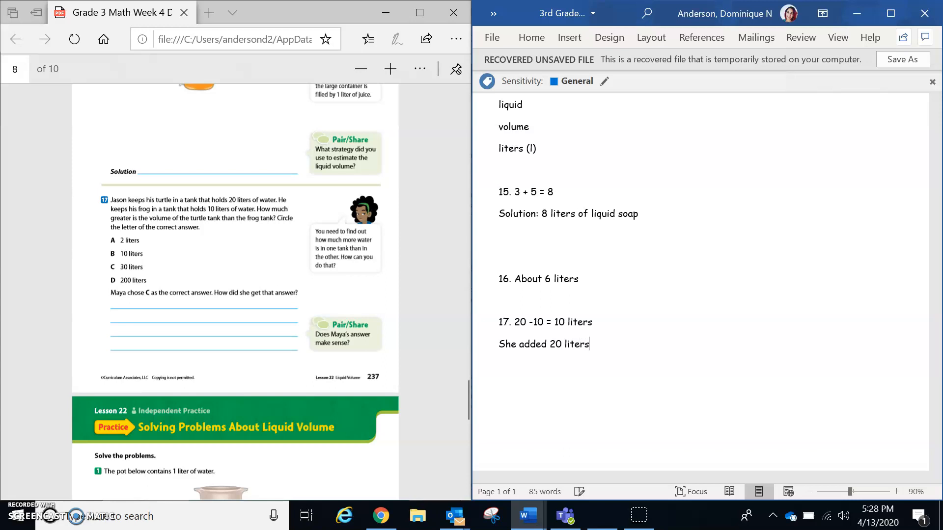
pyautogui.write('and 10 liter')
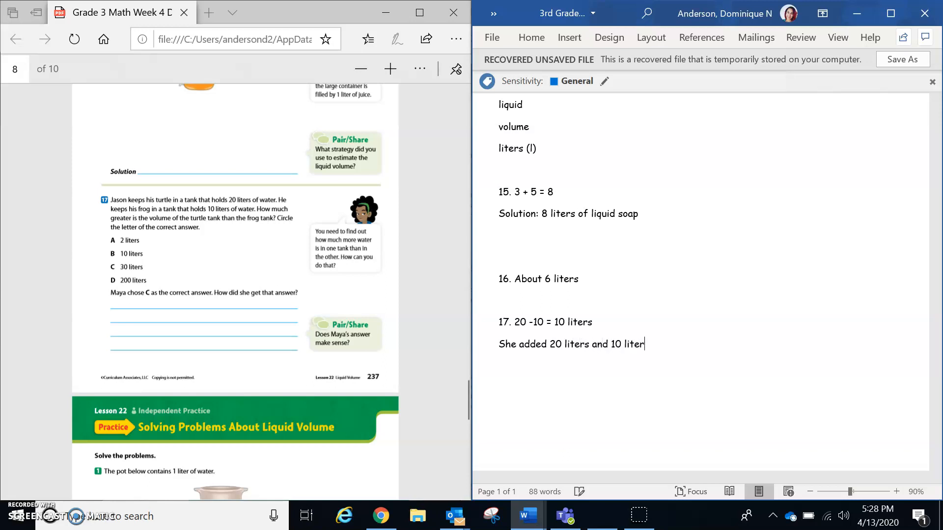
pyautogui.write('s and')
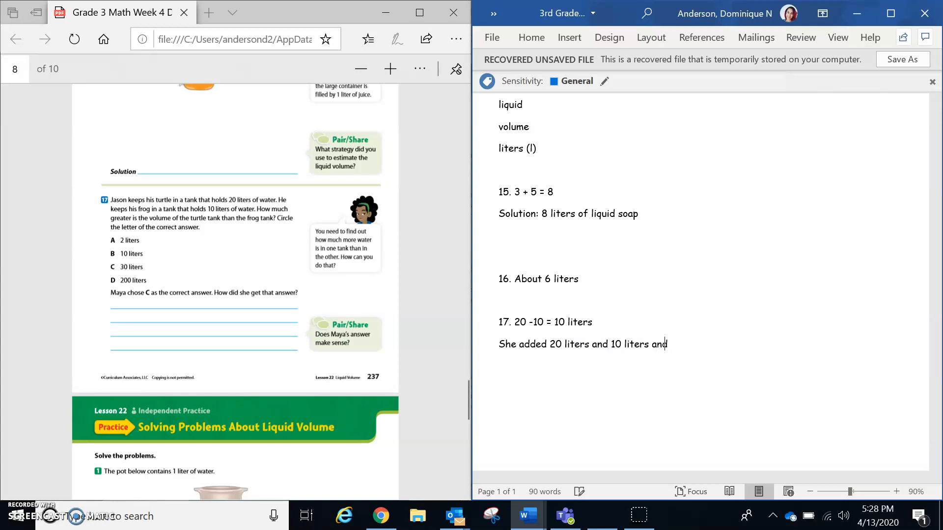
pyautogui.write('got her answer')
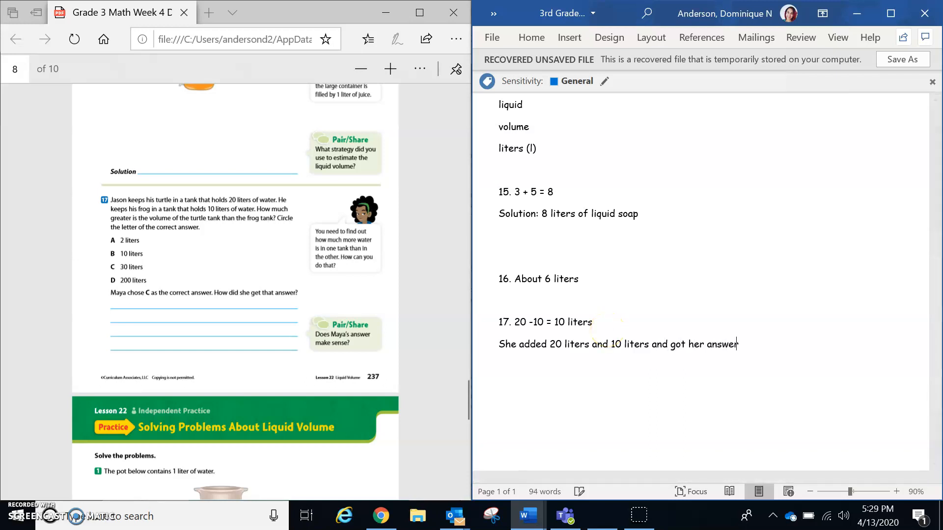
pyautogui.write('of 30 l')
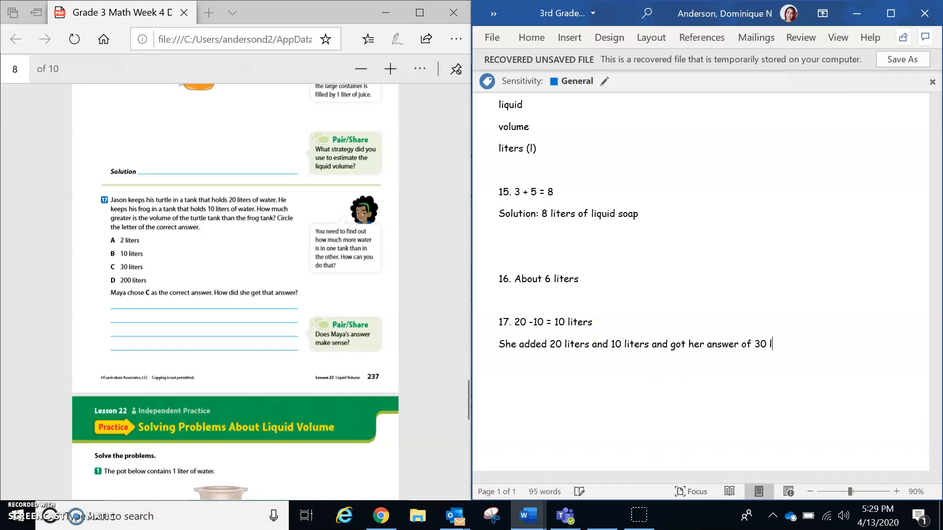
pyautogui.write('liters.')
pyautogui.write('1.')
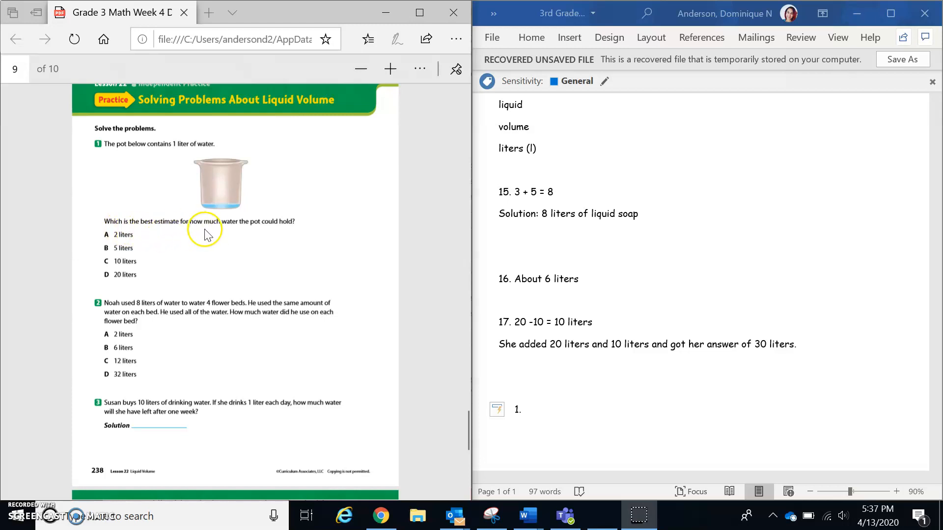
pyautogui.moveTo(280, 227)
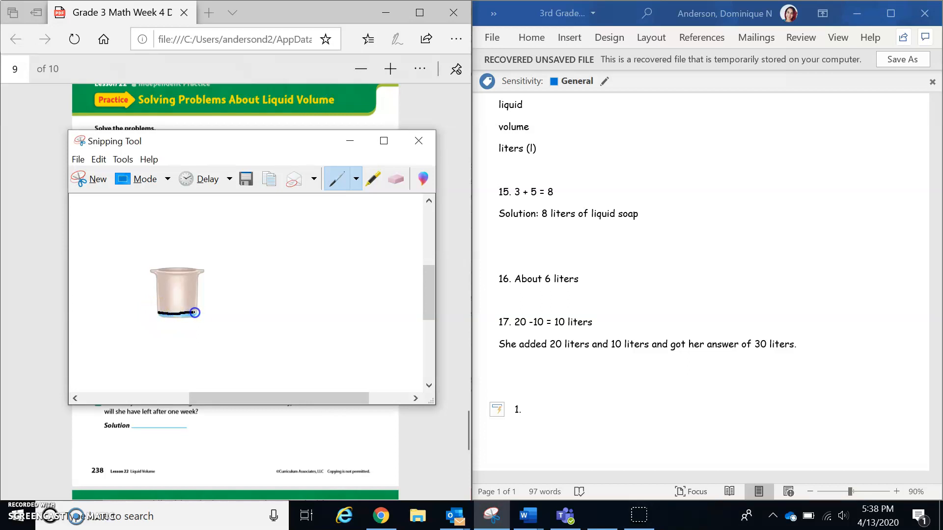
# Shade the pot picture with stacked black pen strokes up to its rim.
pyautogui.moveTo(195, 312); pyautogui.dragTo(159, 318)
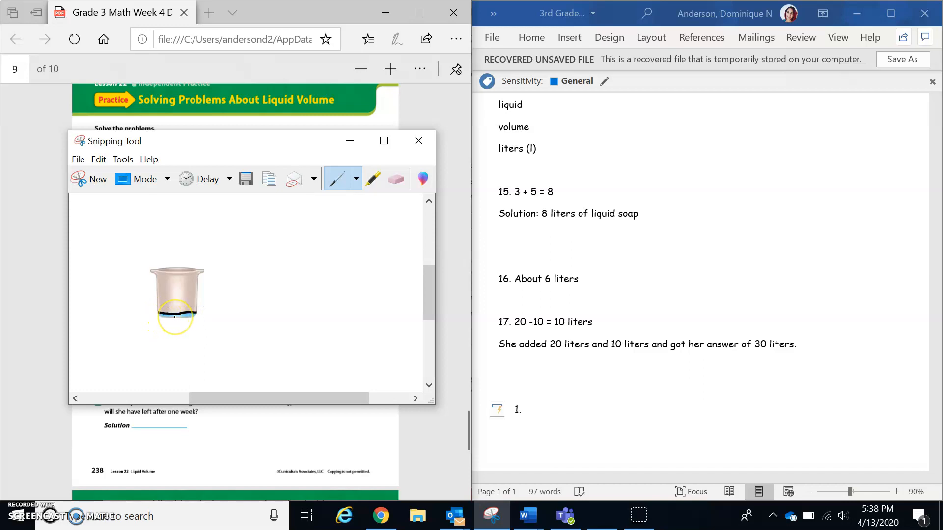
pyautogui.moveTo(175, 312); pyautogui.dragTo(163, 308)
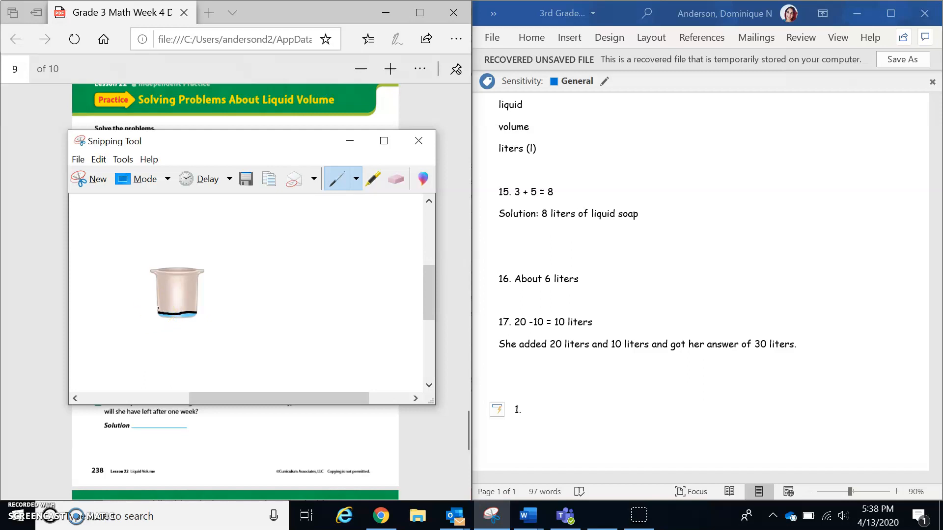
pyautogui.moveTo(157, 308); pyautogui.dragTo(196, 307)
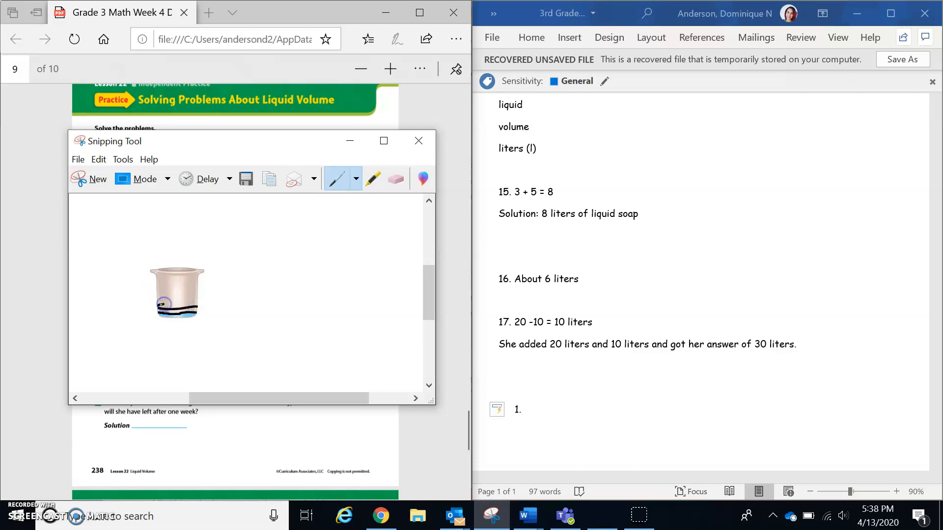
pyautogui.moveTo(160, 306); pyautogui.dragTo(197, 302)
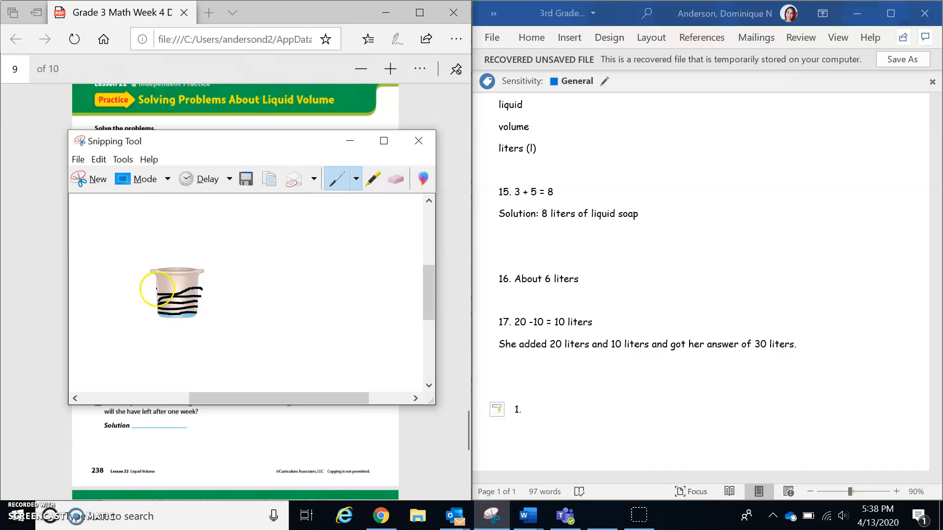
pyautogui.moveTo(158, 288); pyautogui.dragTo(203, 288)
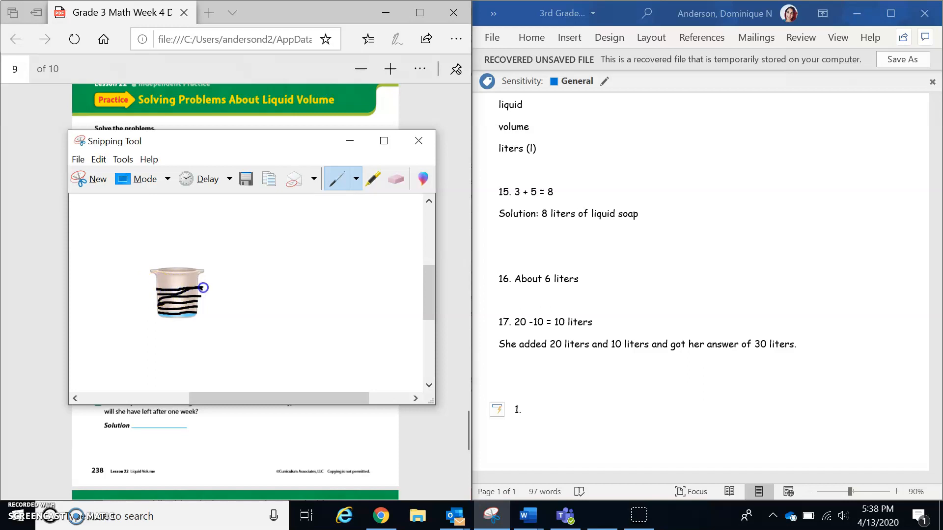
pyautogui.moveTo(205, 287); pyautogui.dragTo(159, 286)
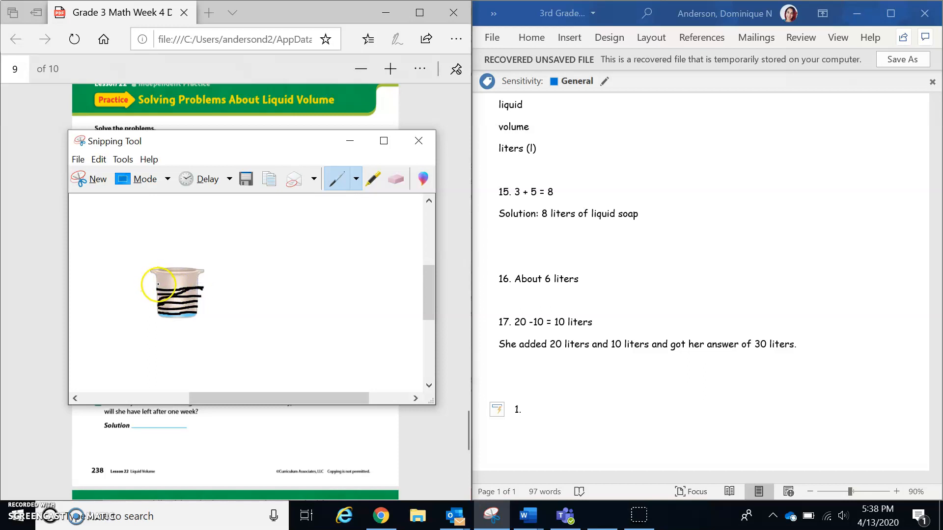
pyautogui.moveTo(159, 286); pyautogui.dragTo(207, 282)
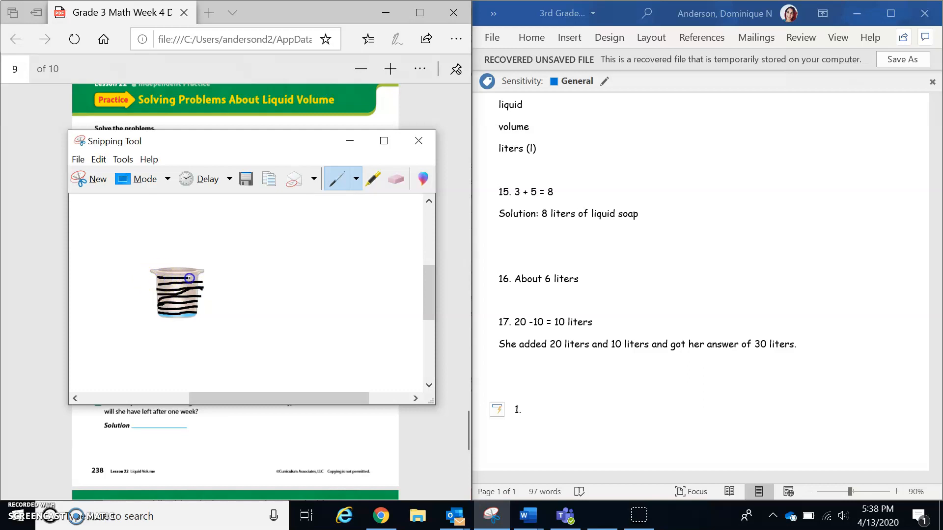
pyautogui.moveTo(189, 278); pyautogui.dragTo(175, 315)
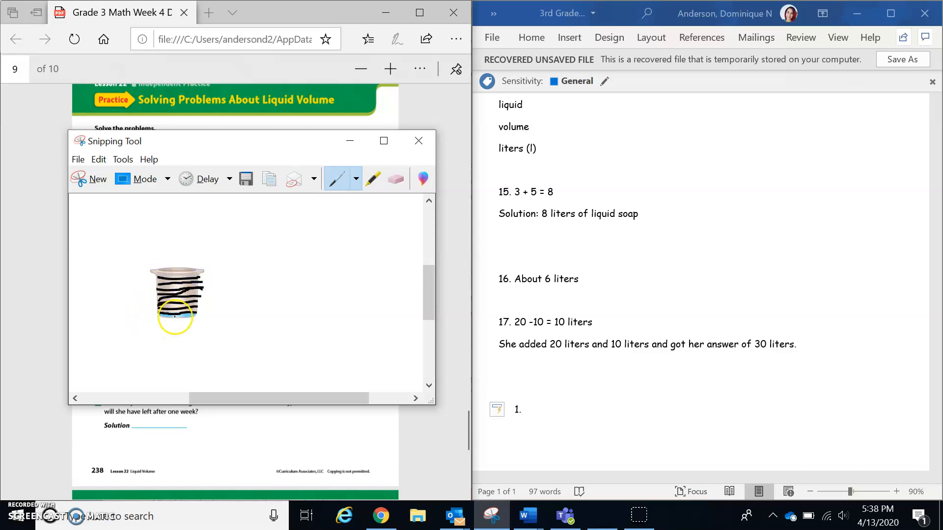
pyautogui.moveTo(175, 319); pyautogui.dragTo(176, 294)
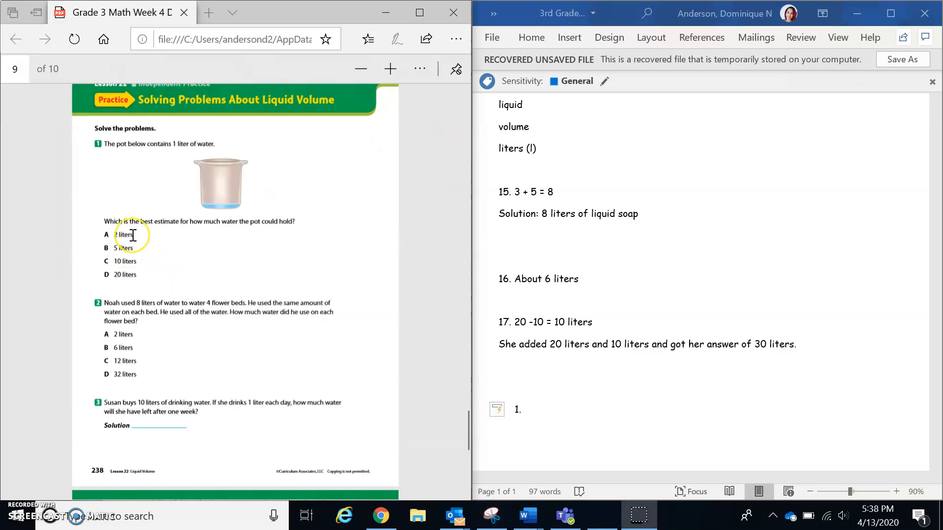
pyautogui.moveTo(153, 277)
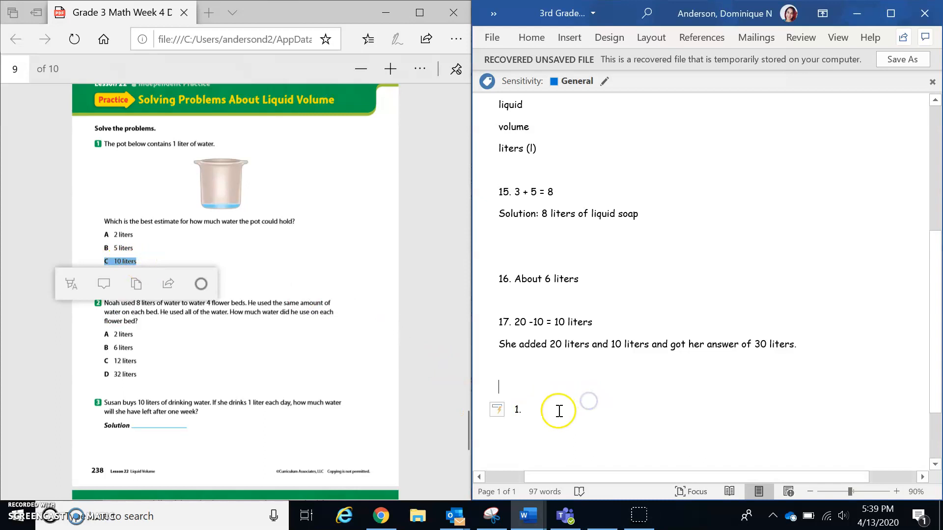
# Answer independent practice item 1 with C and move to item 2.
pyautogui.write('c')
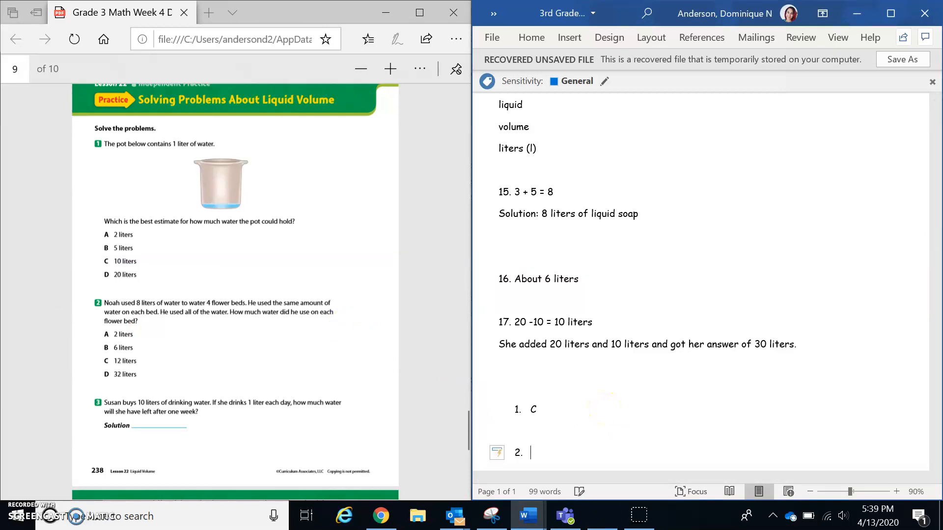
pyautogui.scroll(-3)
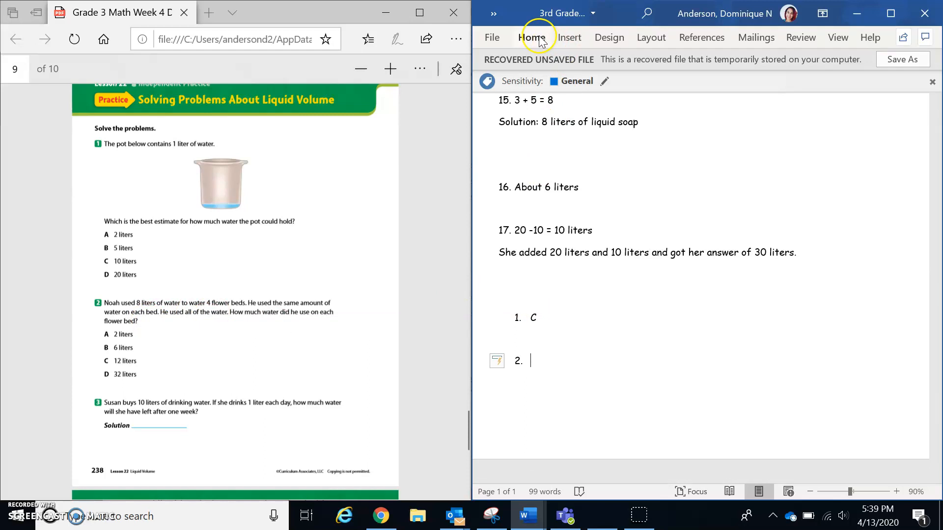
# Insert a rectangle shape from the Illustrations shapes list beside item 2.
pyautogui.click(569, 38)
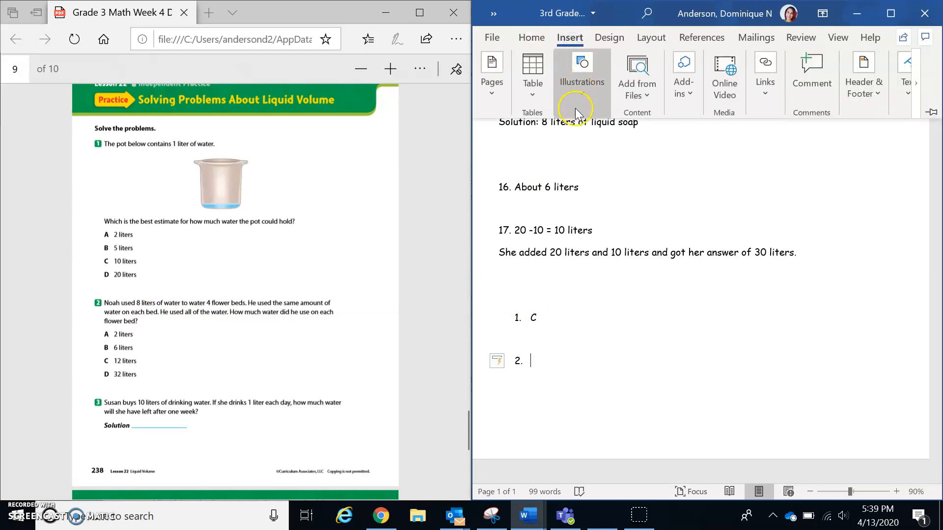
pyautogui.click(581, 71)
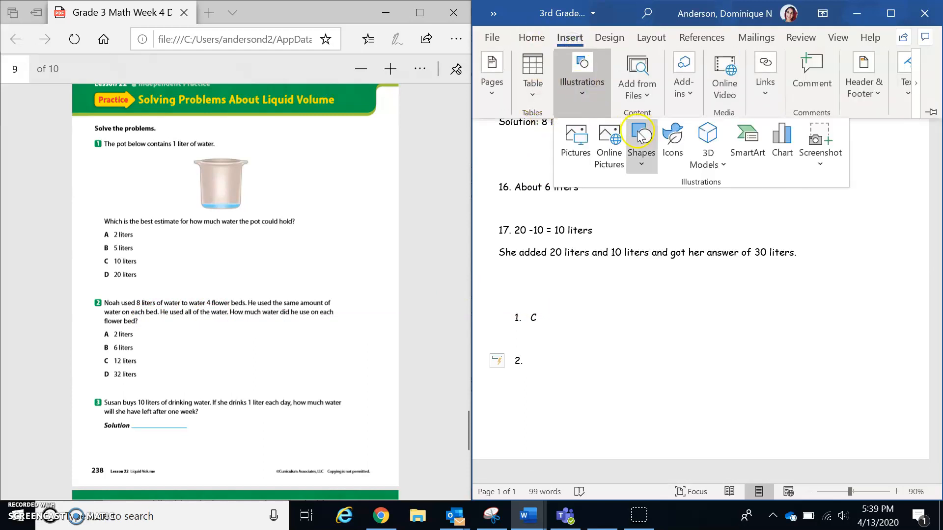
pyautogui.click(640, 137)
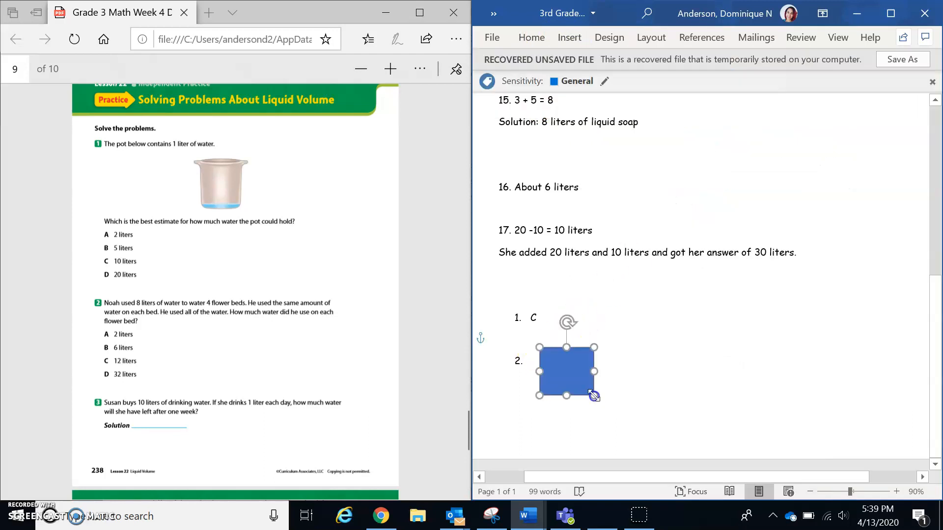
# Copy the square and arrange four blue squares in a row.
pyautogui.click(566, 372)
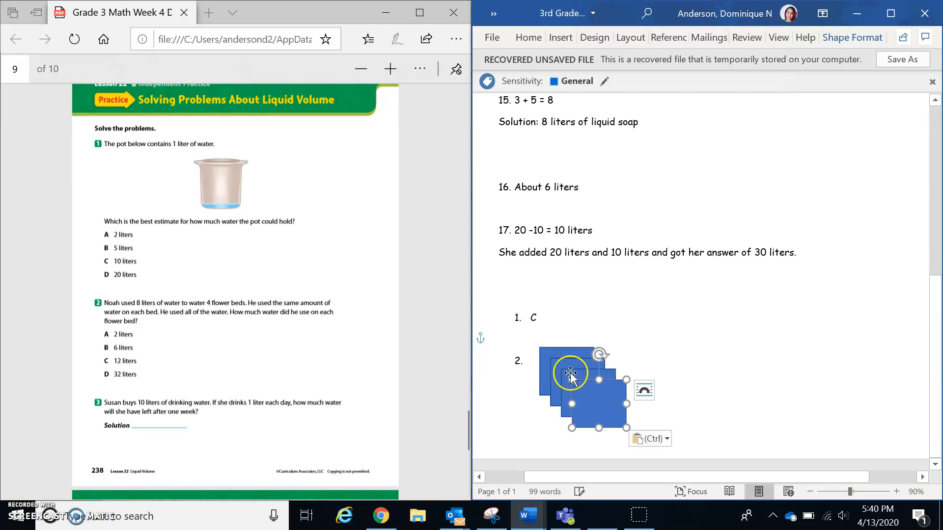
pyautogui.moveTo(571, 372); pyautogui.dragTo(719, 409)
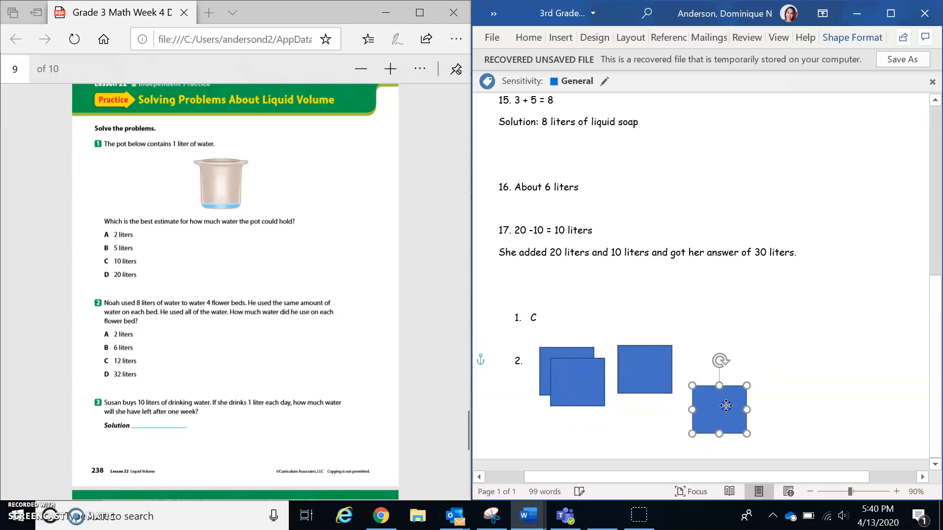
pyautogui.moveTo(725, 405); pyautogui.dragTo(737, 371)
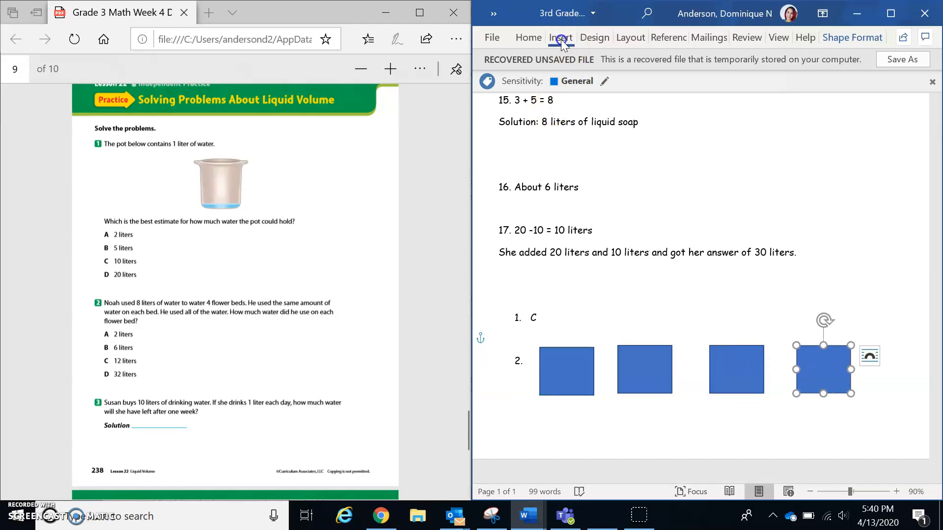
pyautogui.click(560, 37)
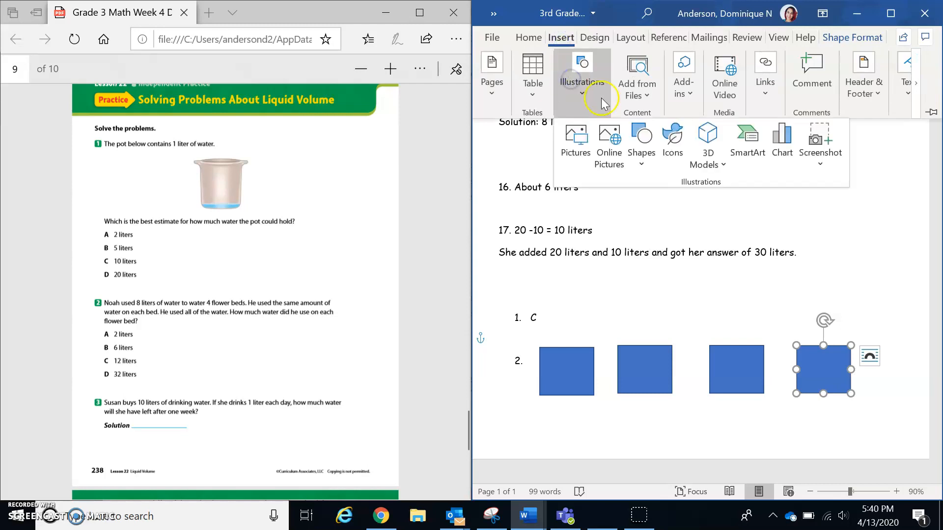
# Draw two ovals in the first flower-bed square and copy them into the remaining squares.
pyautogui.click(640, 141)
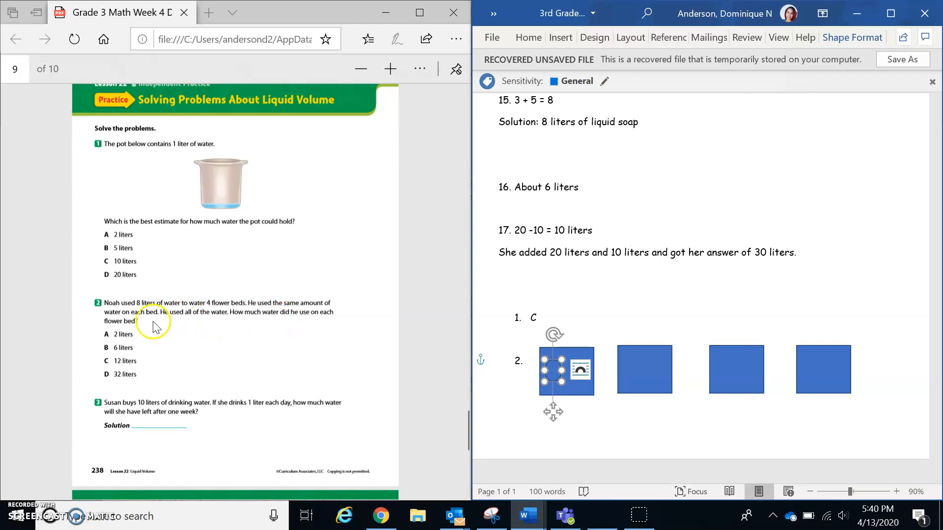
pyautogui.moveTo(117, 334)
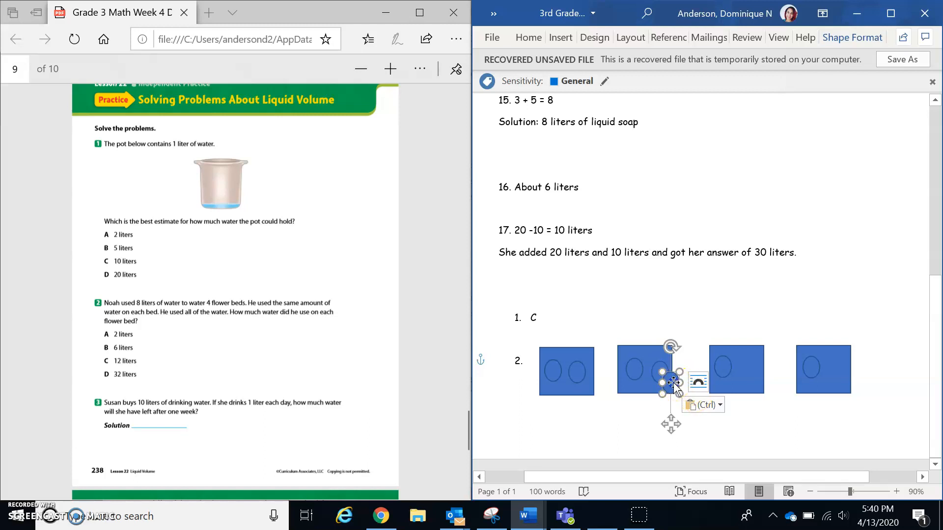
pyautogui.moveTo(674, 385); pyautogui.dragTo(755, 388)
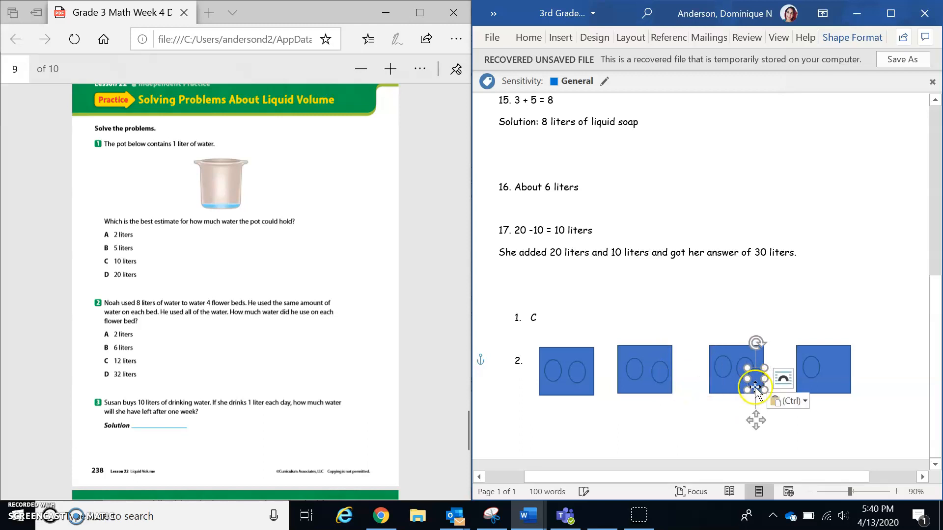
pyautogui.moveTo(754, 379); pyautogui.dragTo(835, 377)
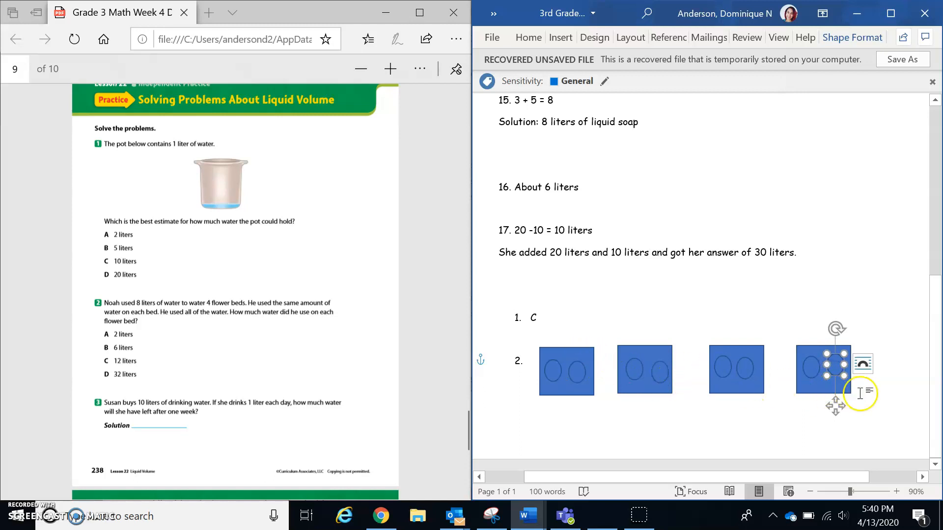
pyautogui.moveTo(766, 428)
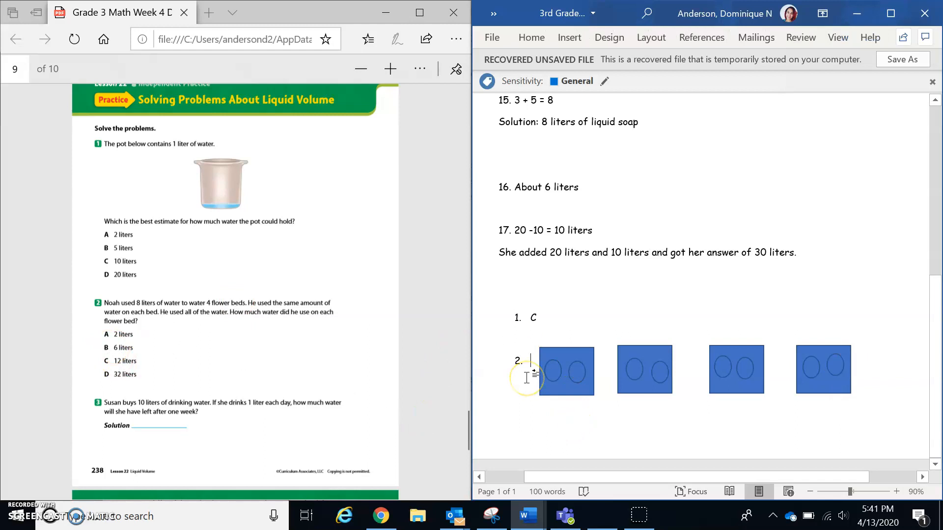
# Answer practice item 2 with A.
pyautogui.write('A')
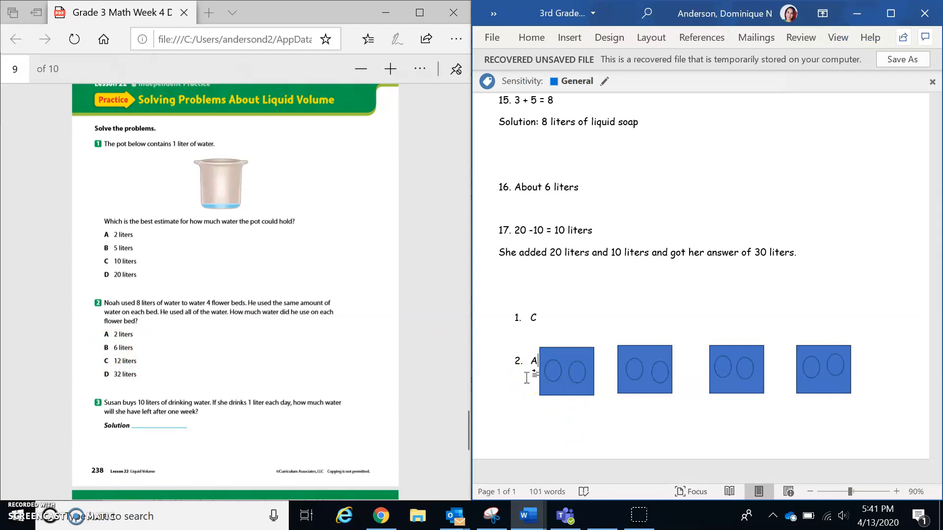
pyautogui.scroll(-3)
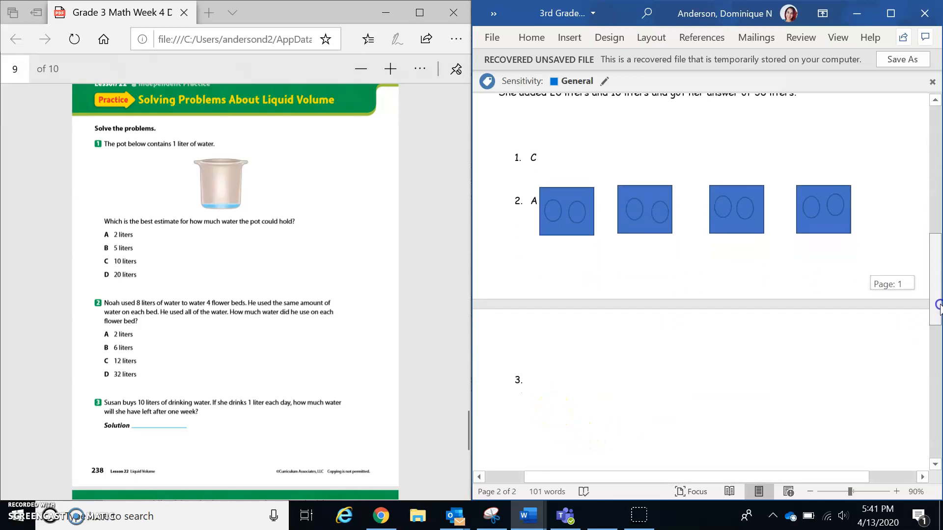
# List Day 1 through Day 4 at 1 L each under practice item 3.
pyautogui.scroll(-3)
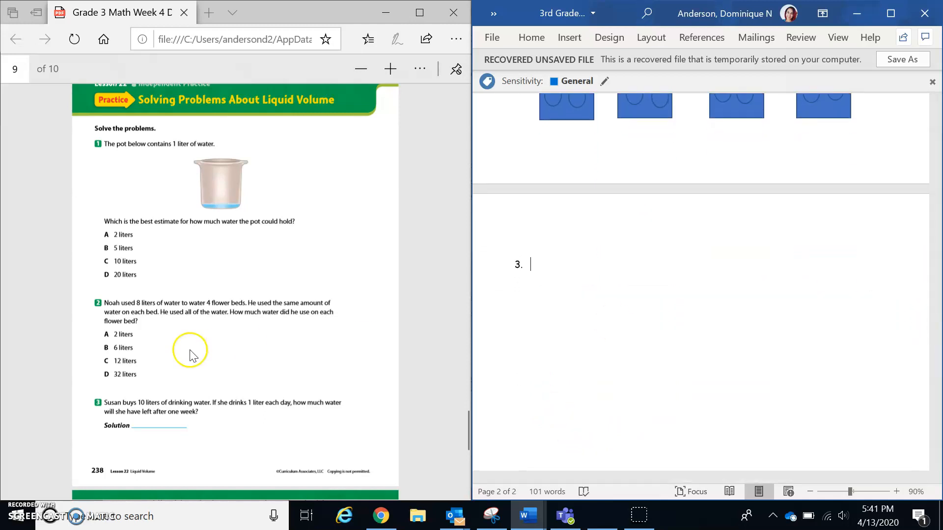
pyautogui.moveTo(174, 418)
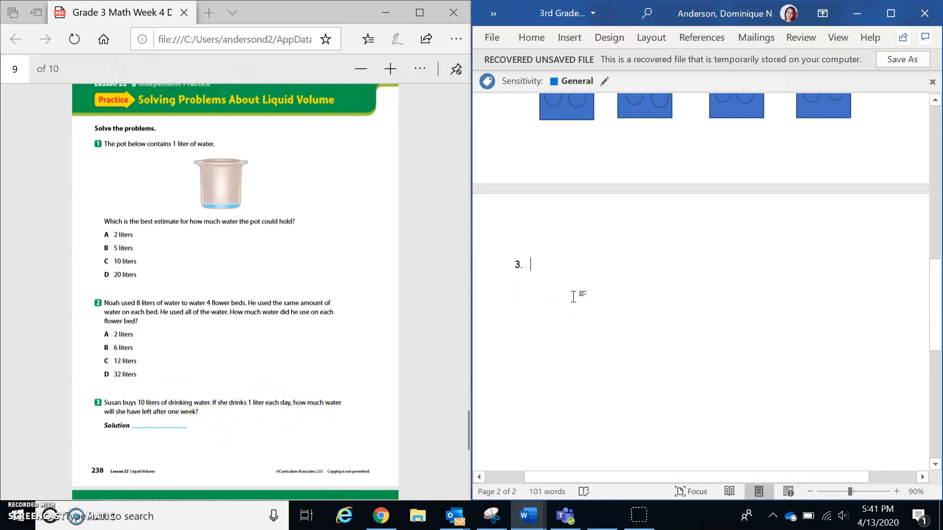
pyautogui.write('Day')
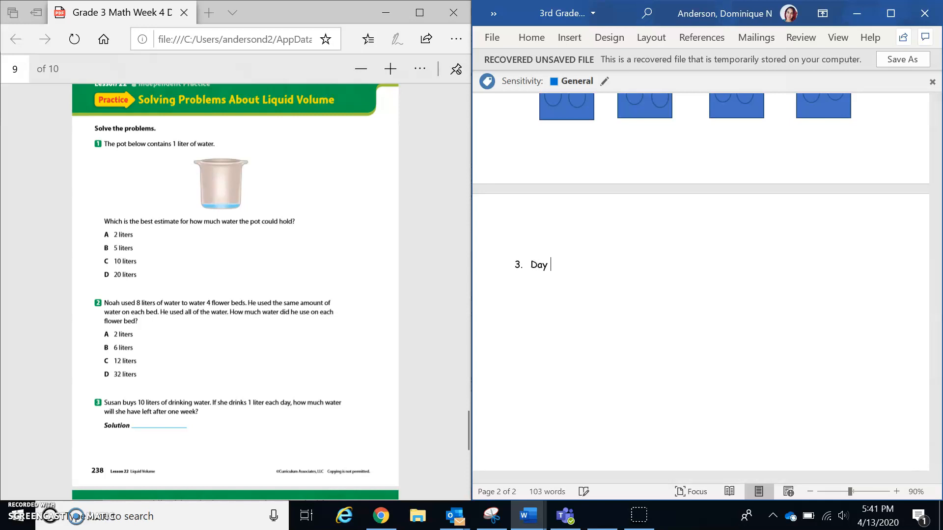
pyautogui.write('1-')
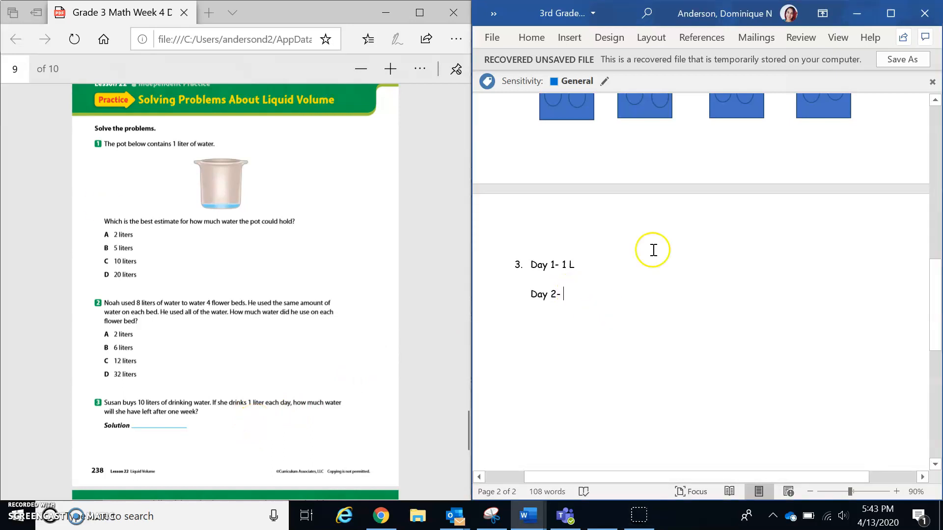
pyautogui.write('1 L')
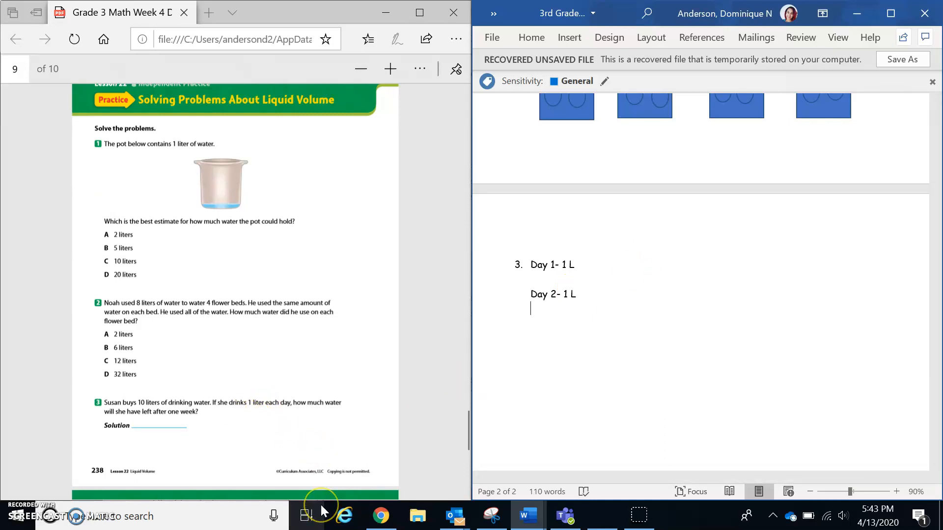
pyautogui.write('Day 3- 1 L')
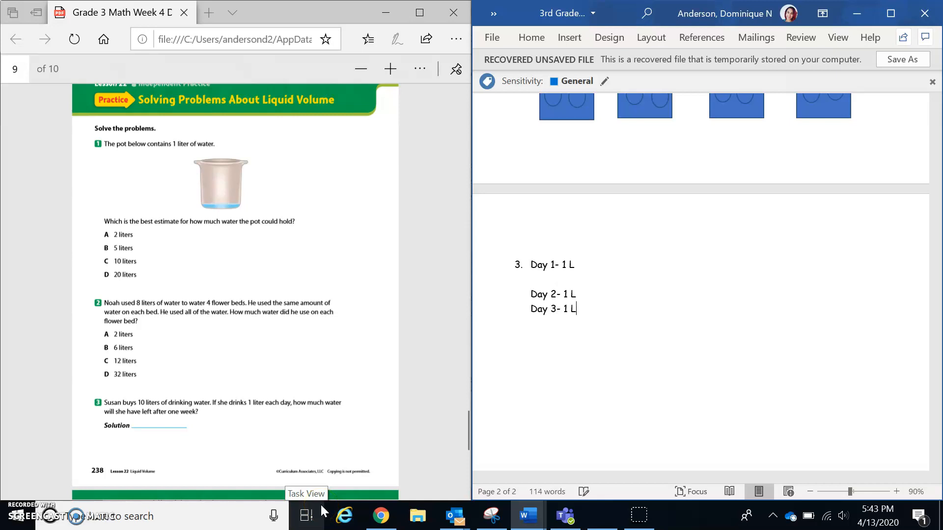
pyautogui.write('Day 4')
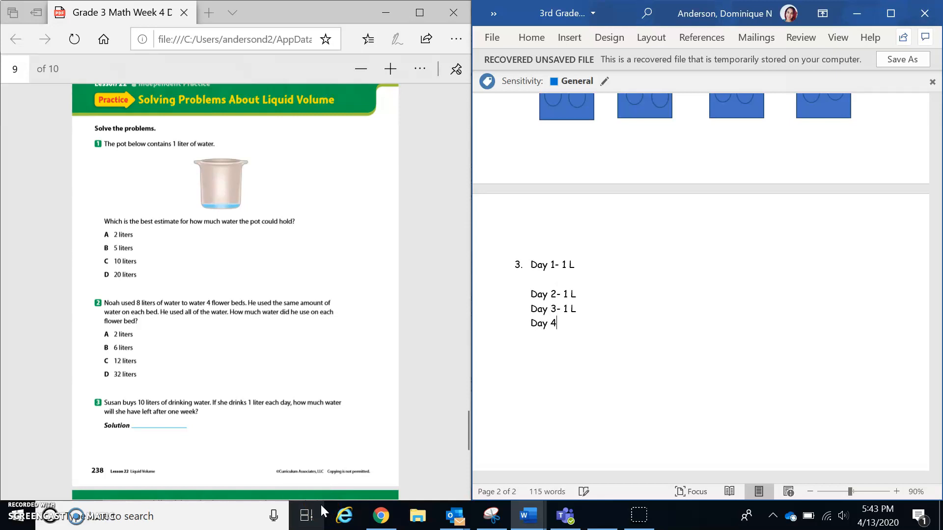
pyautogui.write('- 1 L')
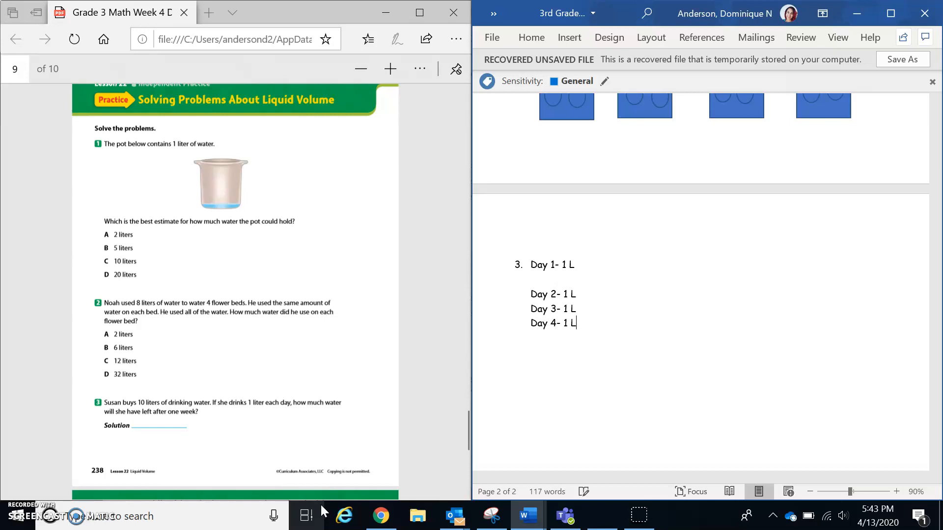
# Continue the list with Day 5 through Day 7 at 1 L each and close the extra gap.
pyautogui.write('Day 5')
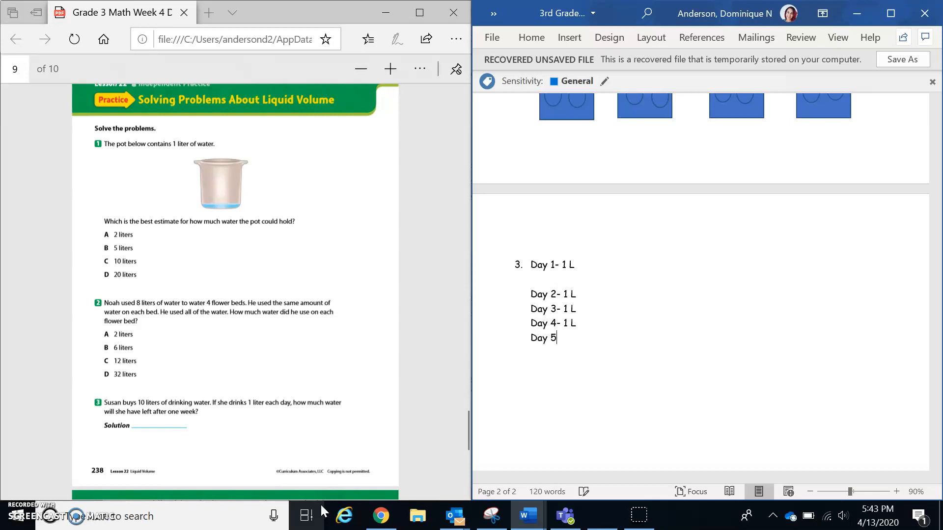
pyautogui.write('- 1')
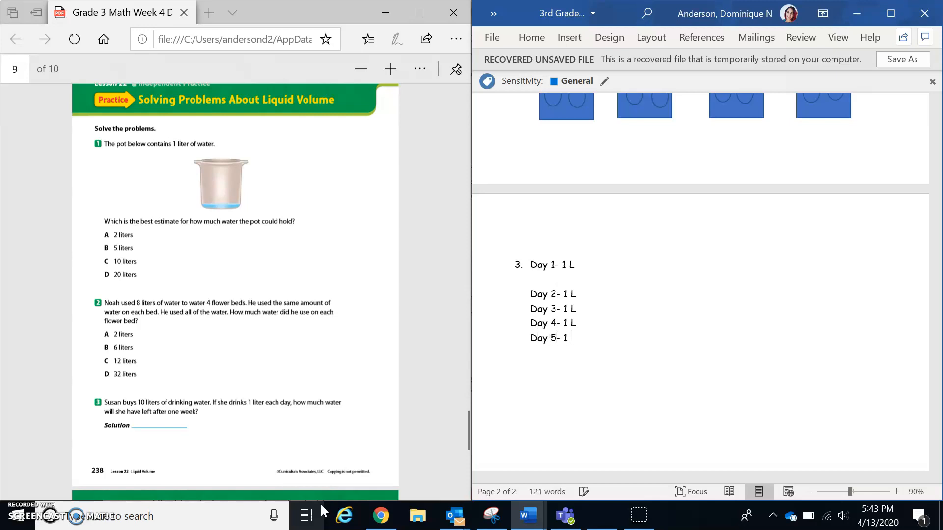
pyautogui.write('L')
pyautogui.write('Day 6 -')
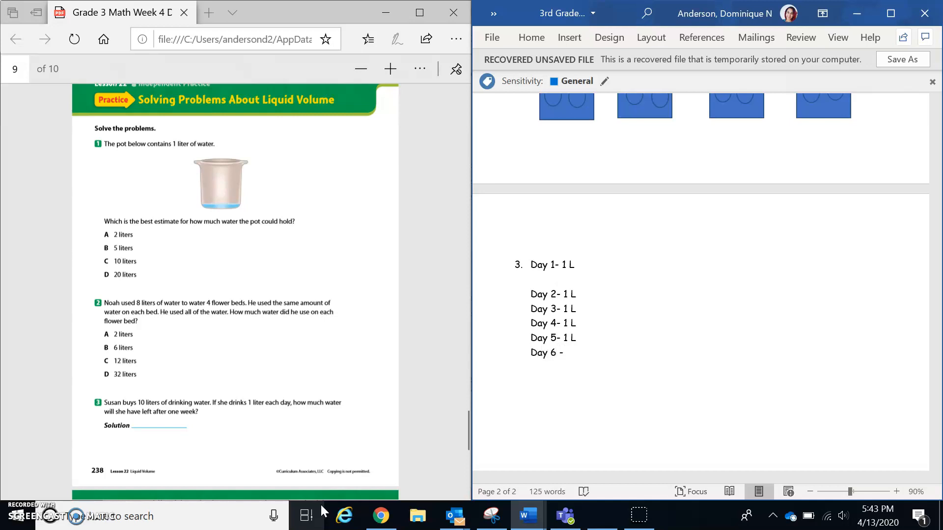
pyautogui.press('Backspace')
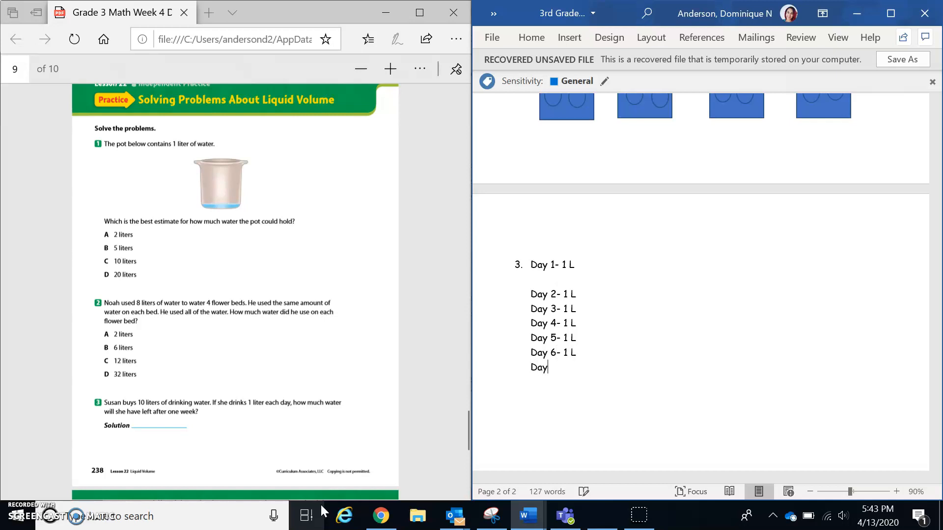
pyautogui.write('7-')
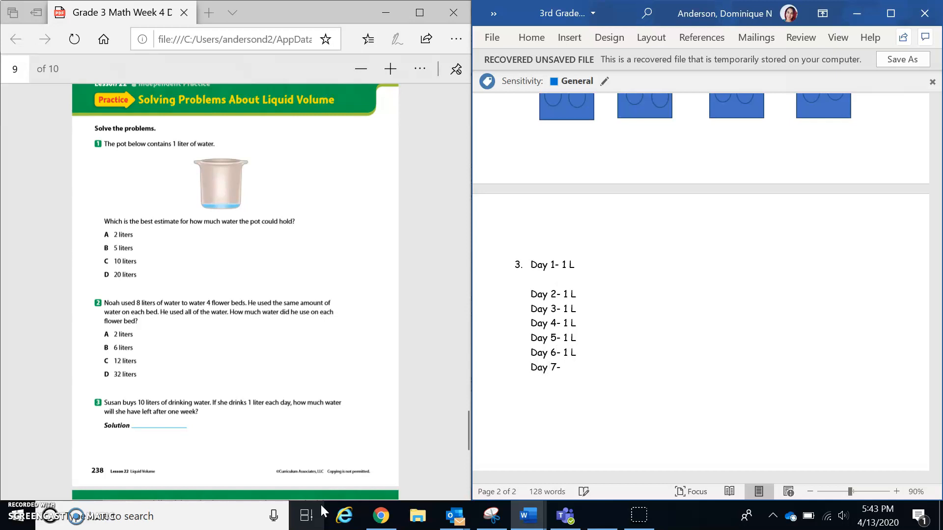
pyautogui.write('1 L')
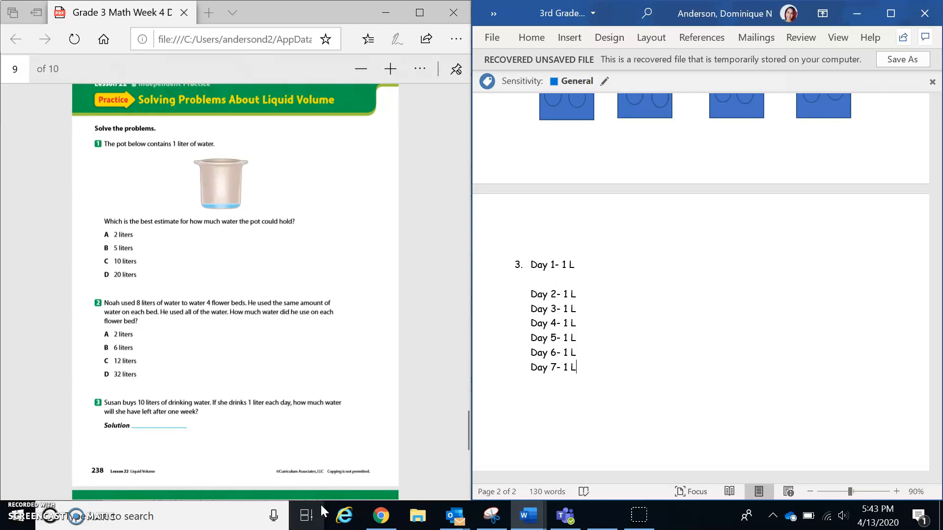
pyautogui.press('enter')
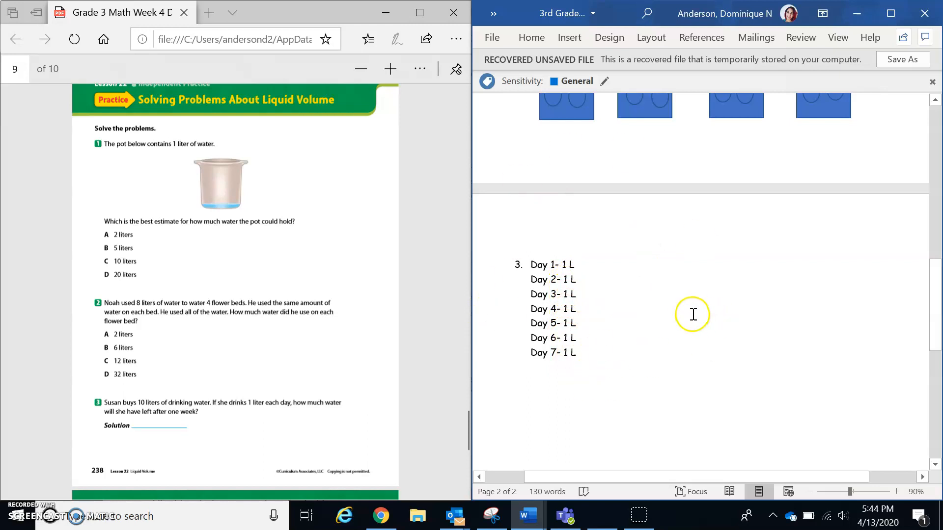
pyautogui.moveTo(135, 428)
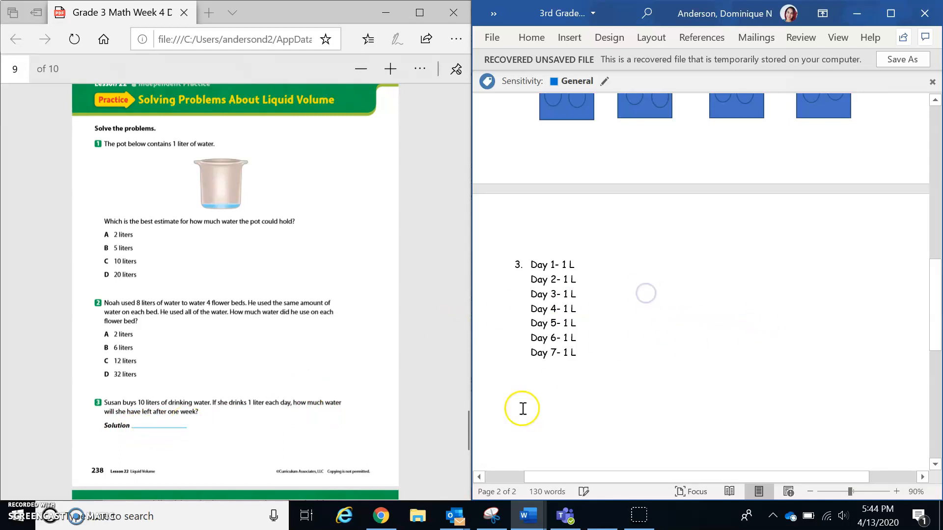
# Add the subtraction 10 - 7= 3 liters on a new line below the day list.
pyautogui.click(530, 382)
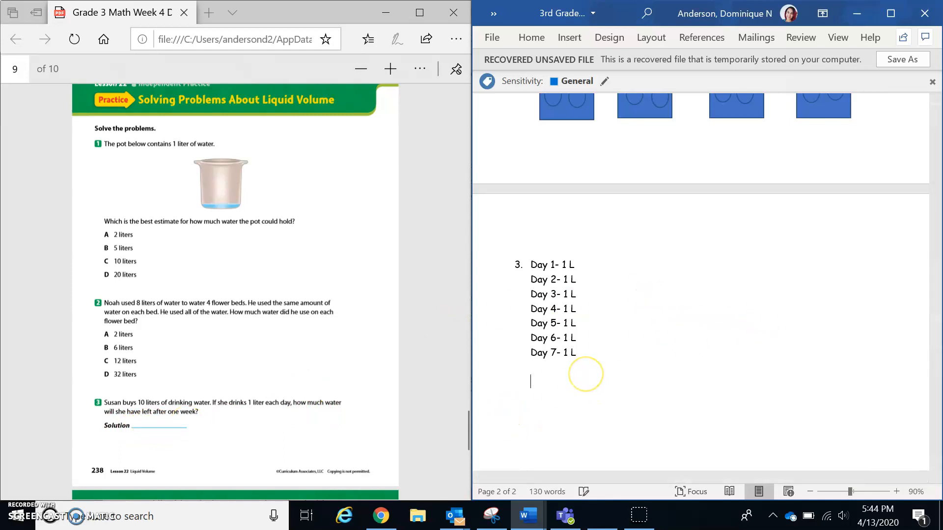
pyautogui.write('10 - 7')
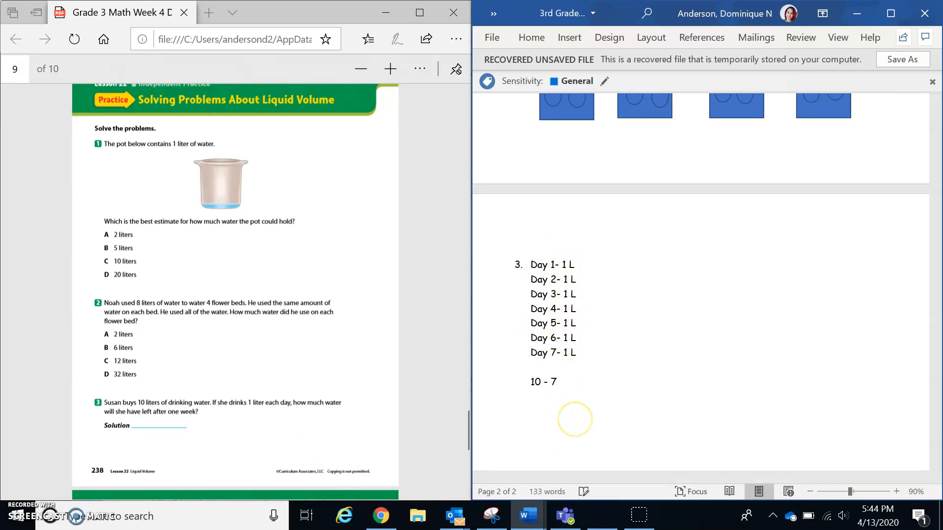
pyautogui.write('=')
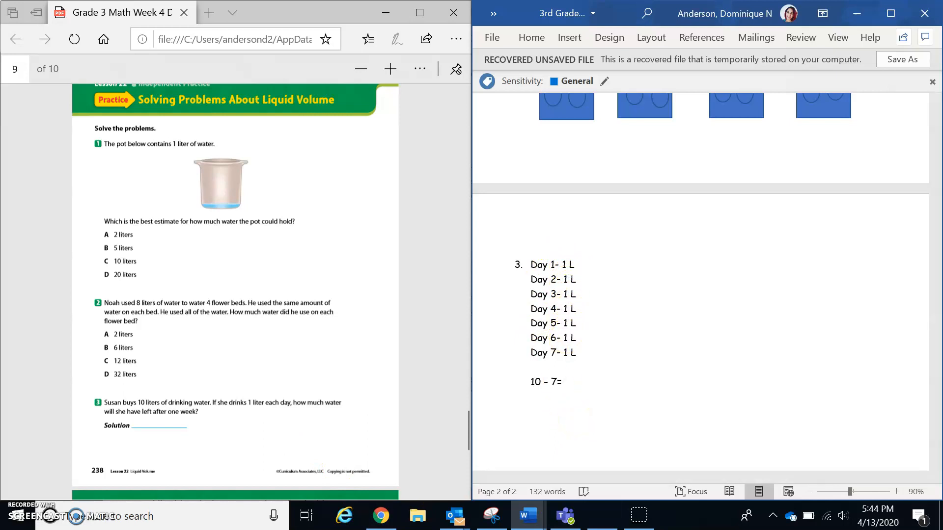
pyautogui.write('3 liters')
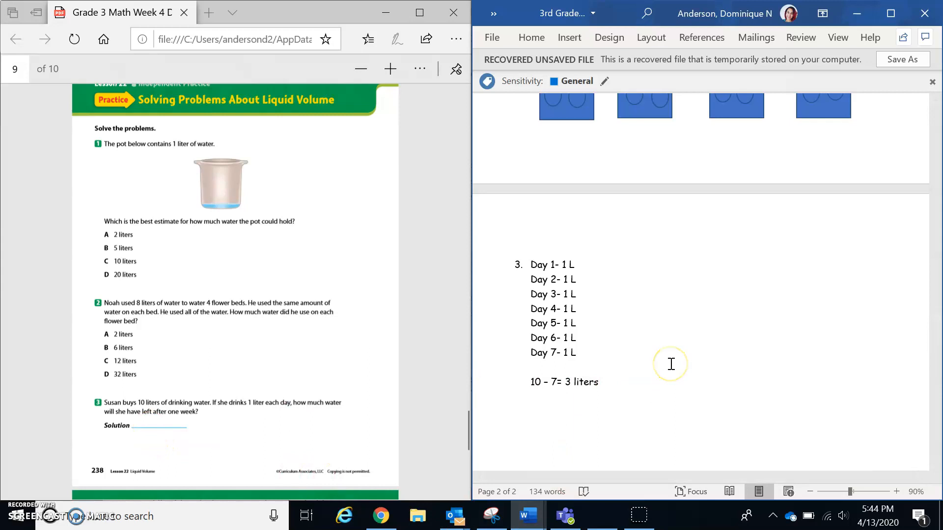
# Add the line Solution: 3 liters beneath the subtraction.
pyautogui.write('Solution: 1')
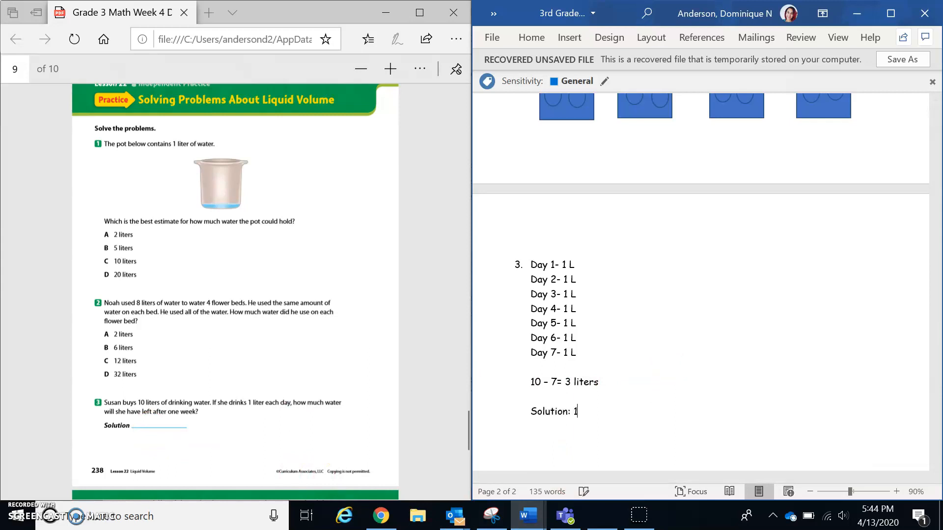
pyautogui.write('3 liters')
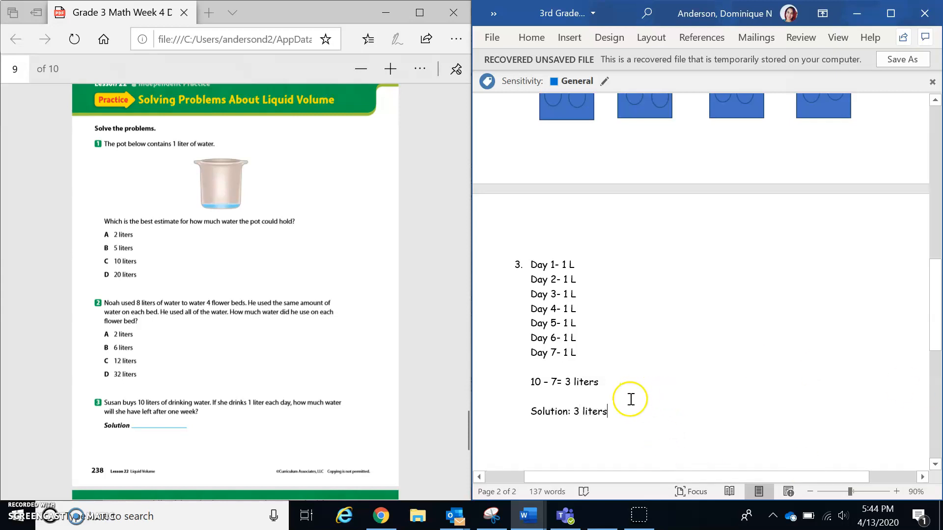
pyautogui.doubleClick(594, 412)
pyautogui.write('4.')
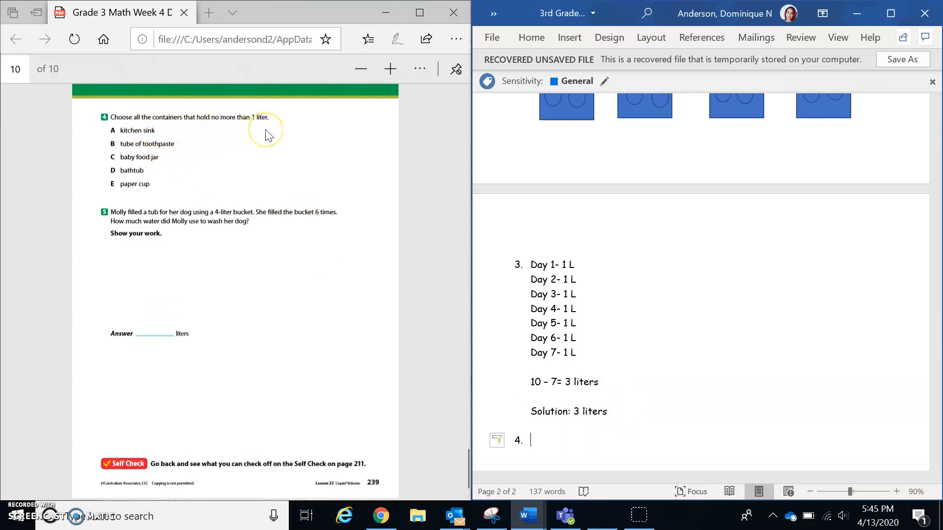
pyautogui.moveTo(99, 363)
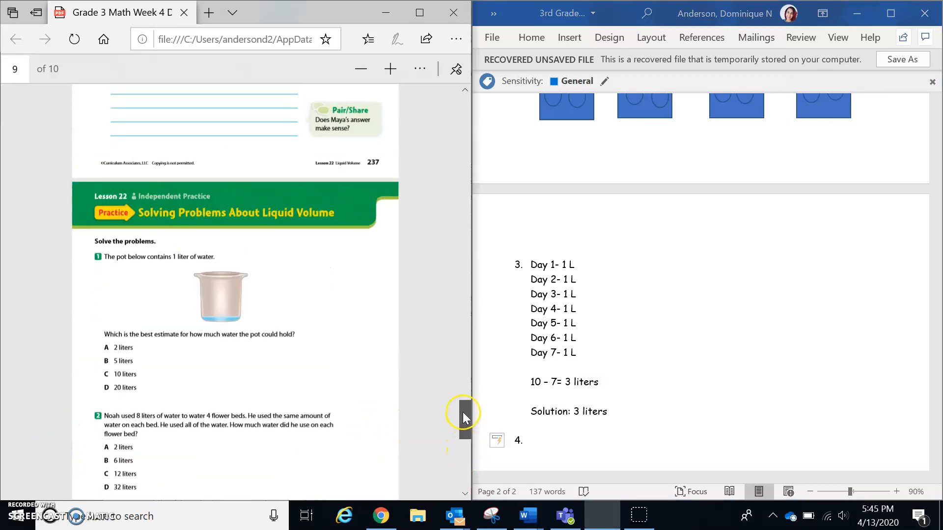
# Begin numbered item 4's containers answer with choice B.
pyautogui.scroll(-3)
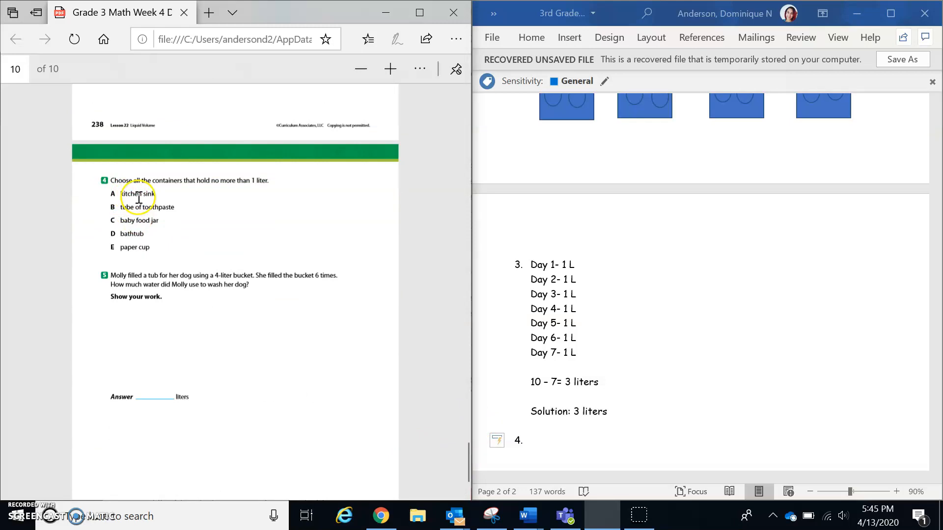
pyautogui.moveTo(173, 199)
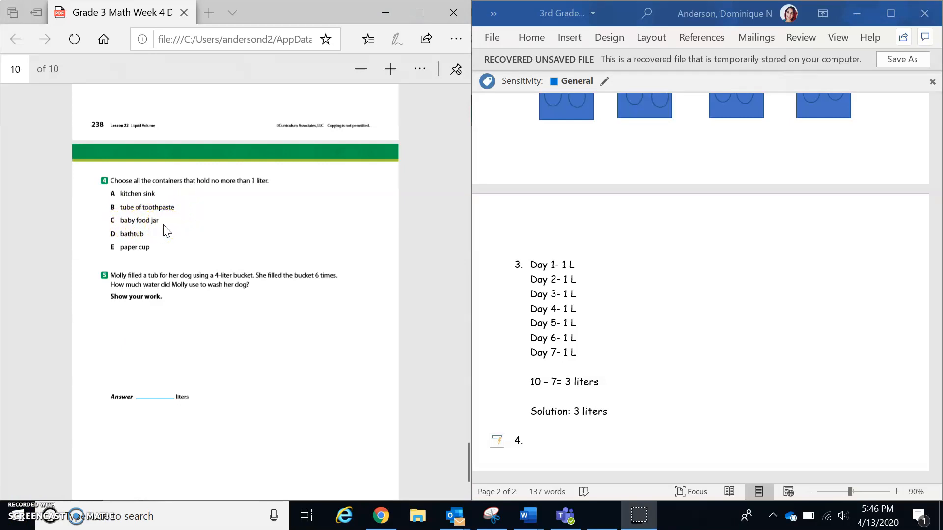
pyautogui.moveTo(157, 263)
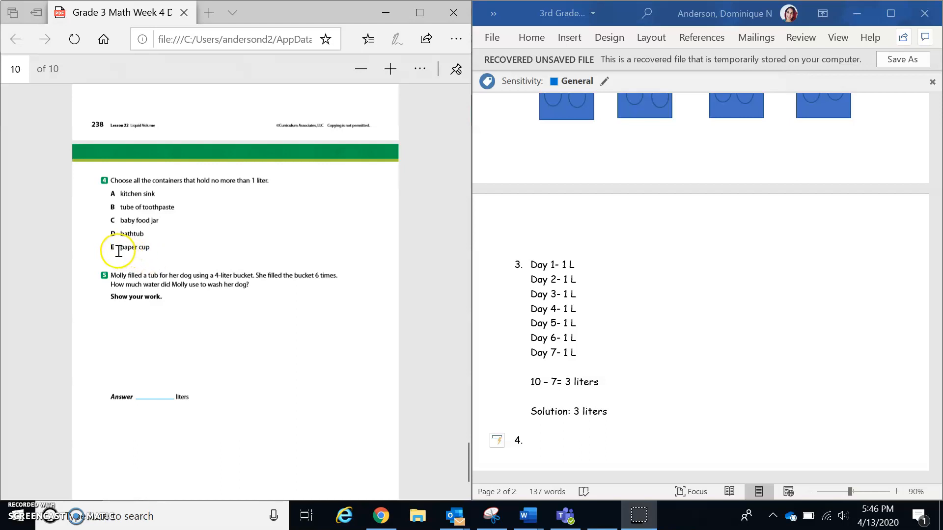
pyautogui.moveTo(421, 283)
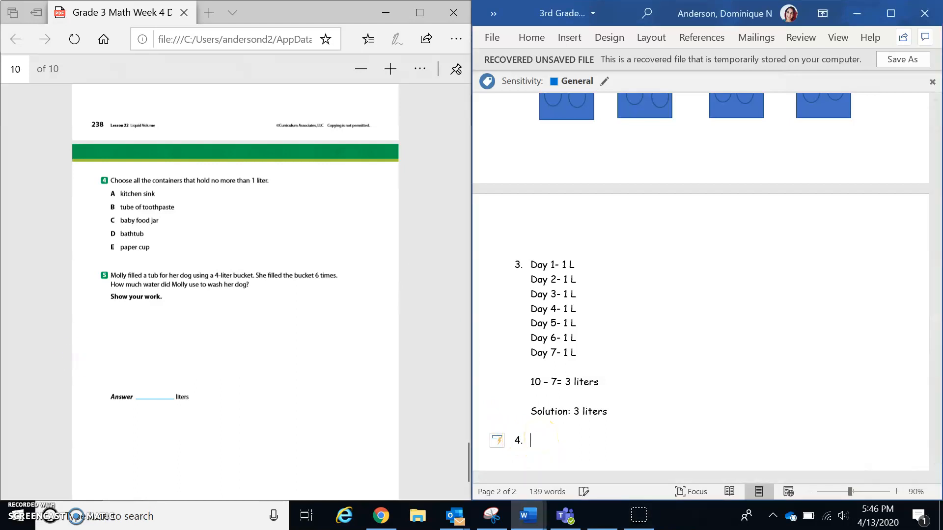
pyautogui.write('B &')
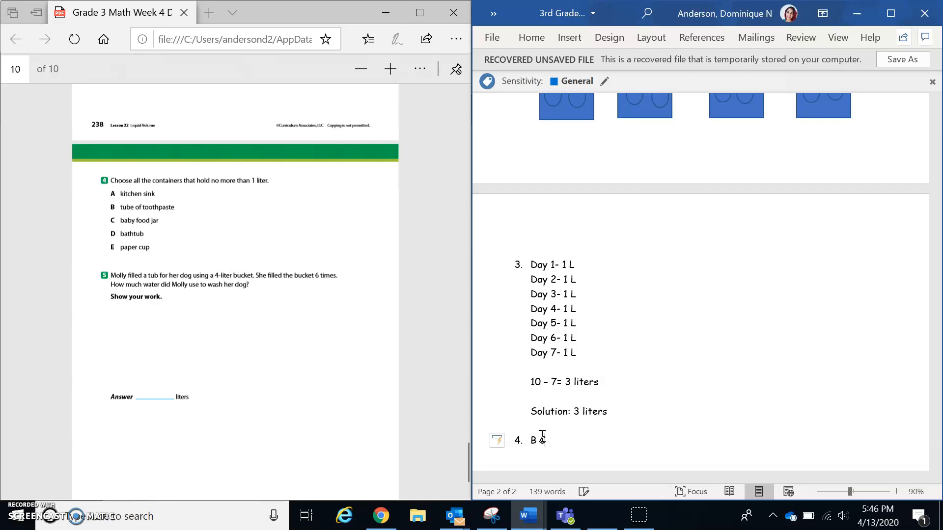